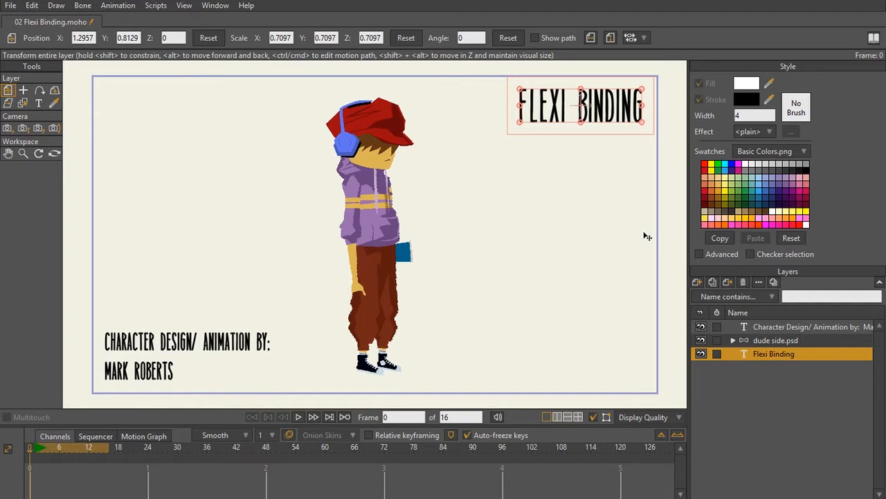
mouse_move(97, 181)
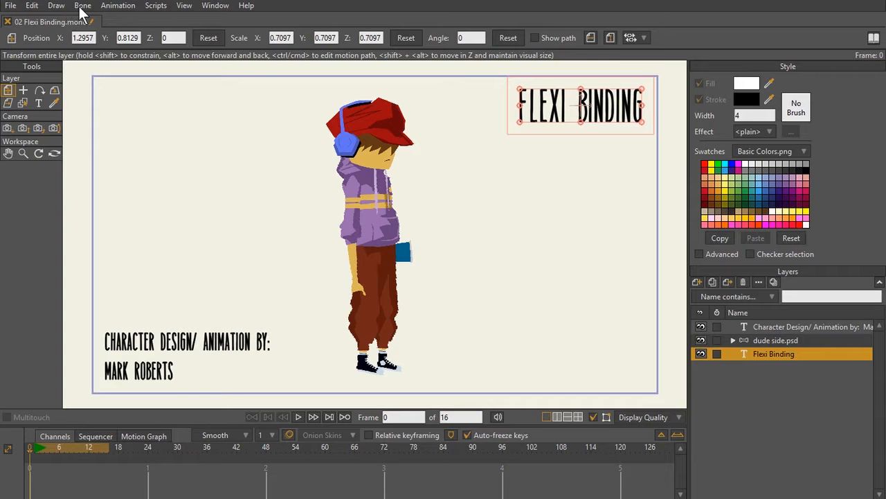
Show the Bone menu with its Flexi-Bind and rigging commands.
click(83, 5)
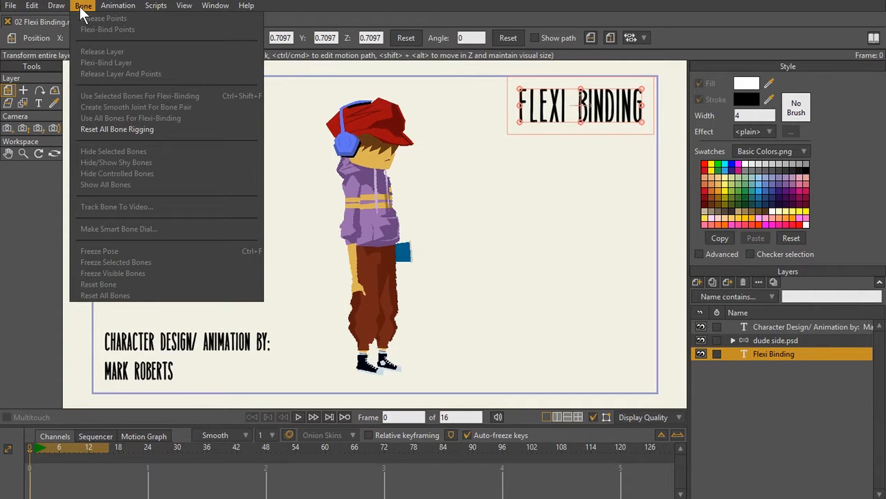
mouse_move(136, 102)
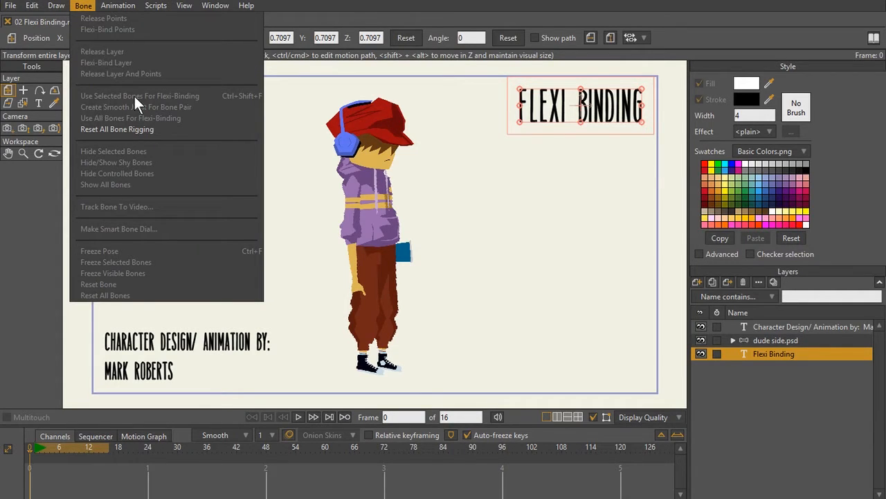
mouse_move(132, 104)
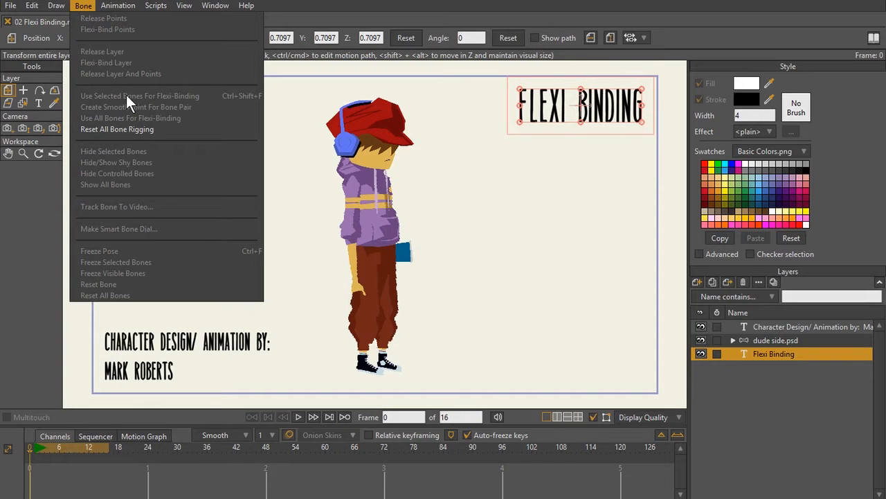
mouse_move(172, 102)
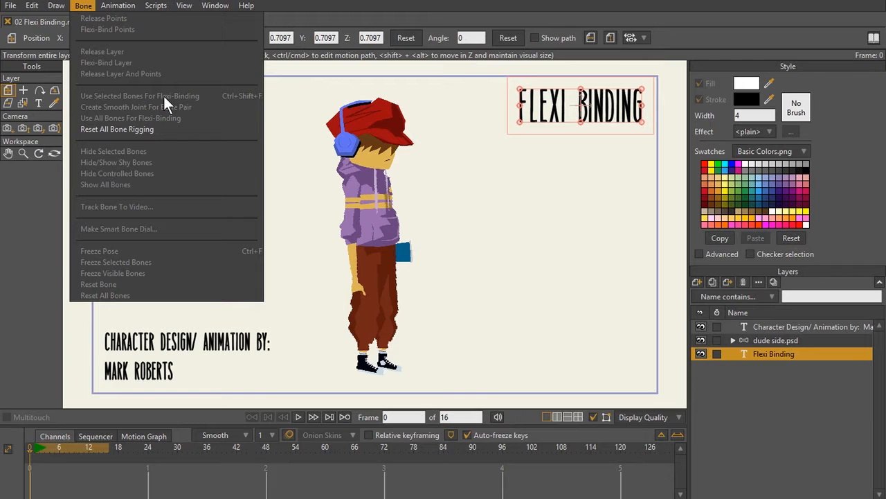
Select the dude side.psd group and expand it to list phone, hat, face and torso layers.
click(116, 129)
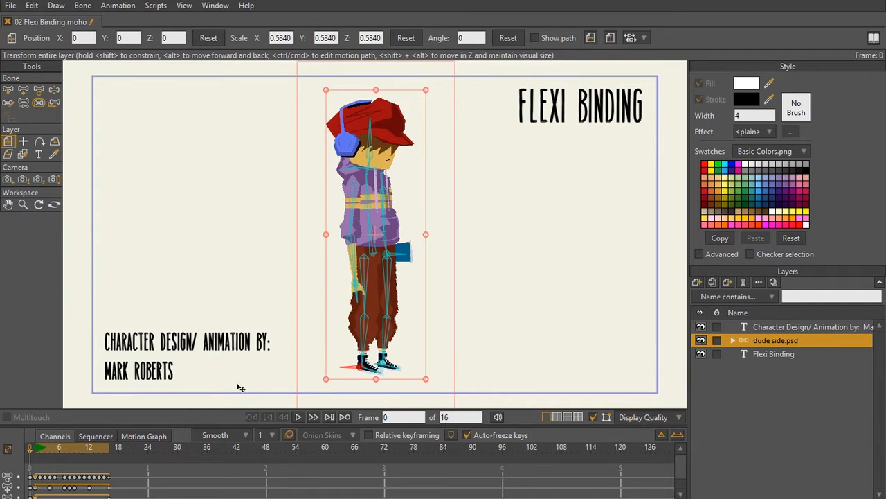
click(733, 341)
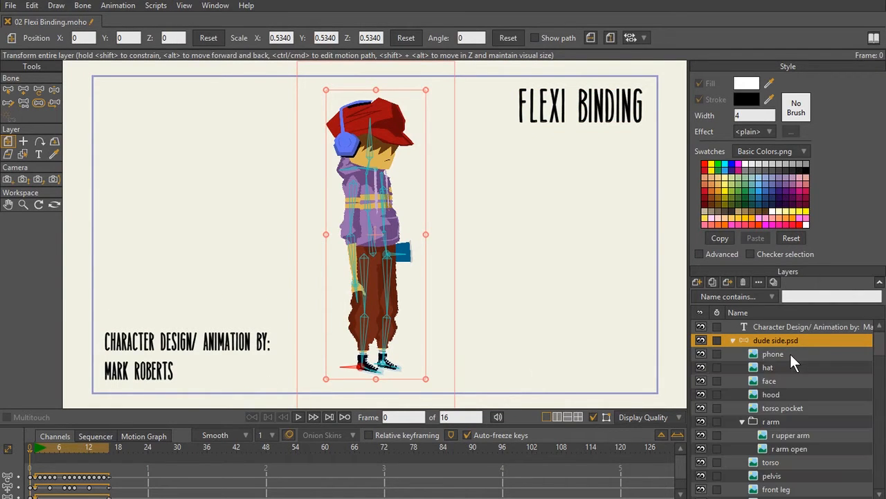
mouse_move(795, 354)
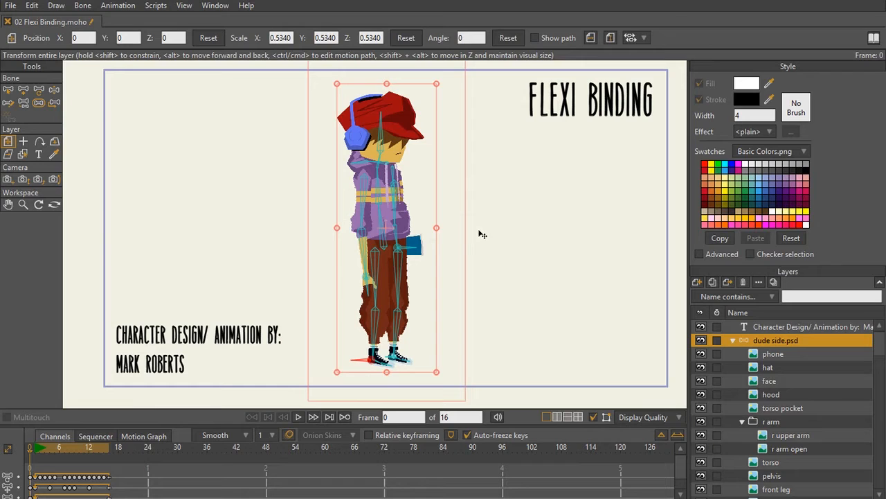
mouse_move(473, 237)
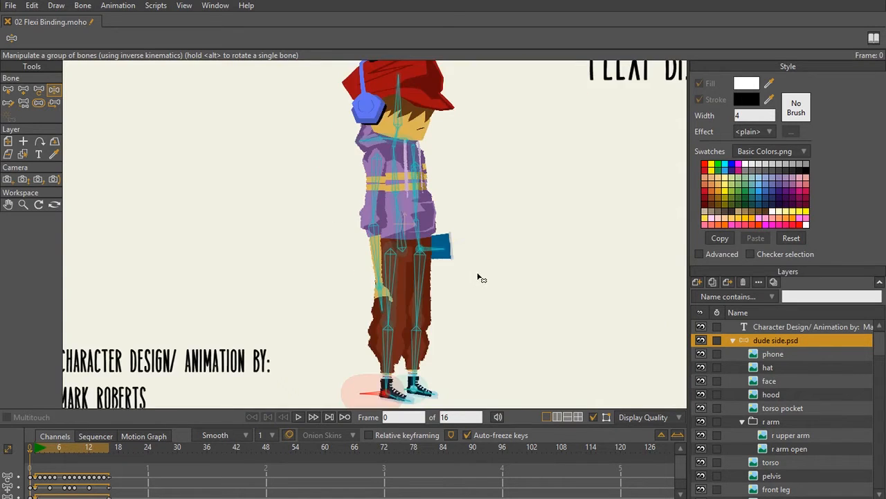
Make the r upper arm layer inside the r arm group the active layer.
scroll(up, 3)
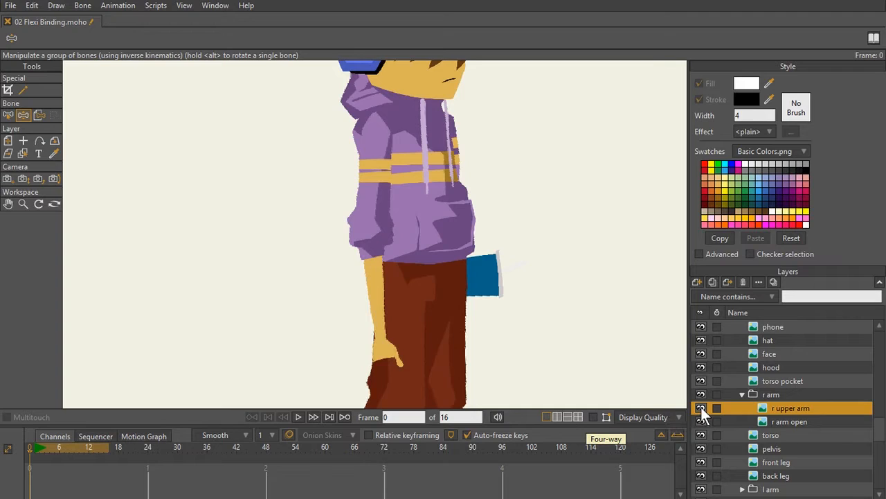
click(701, 407)
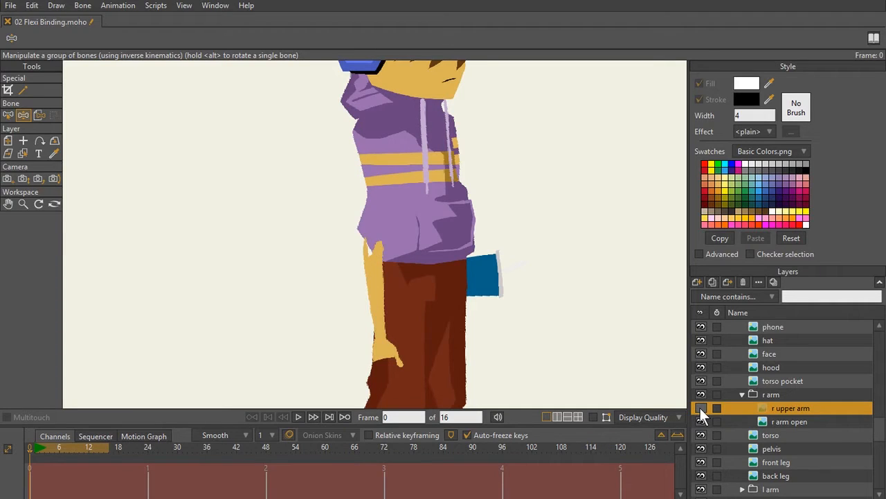
click(700, 407)
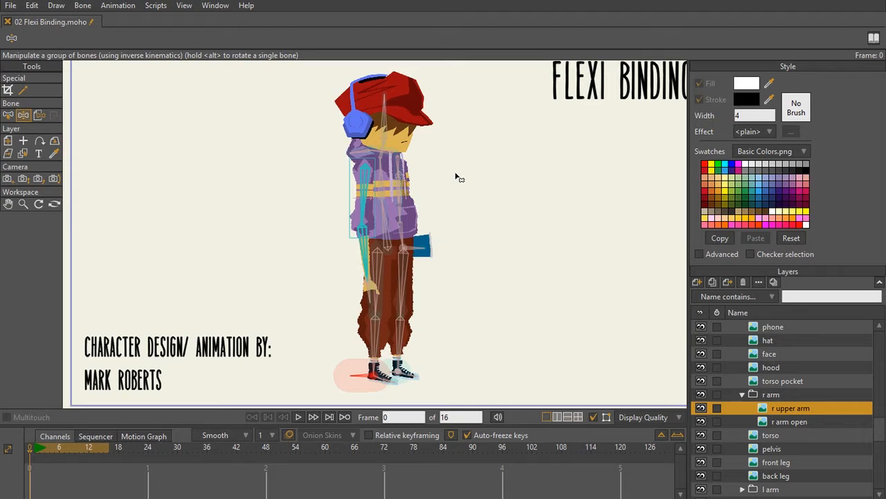
mouse_move(415, 108)
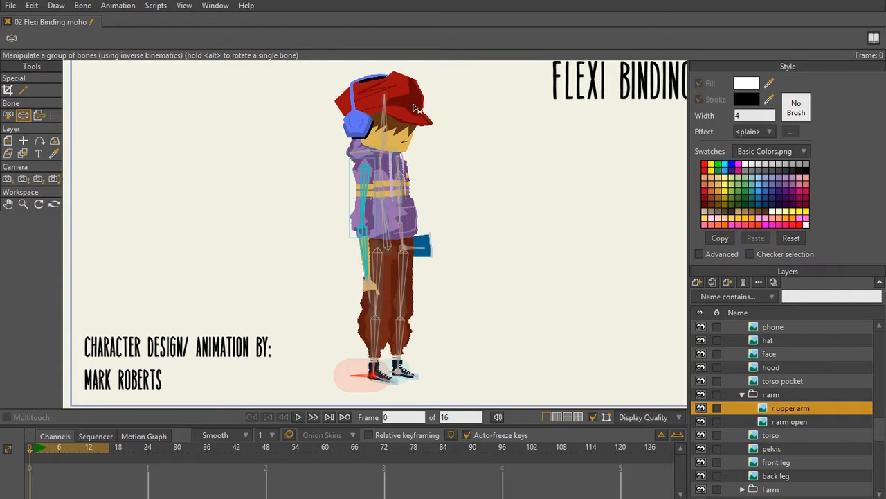
mouse_move(354, 227)
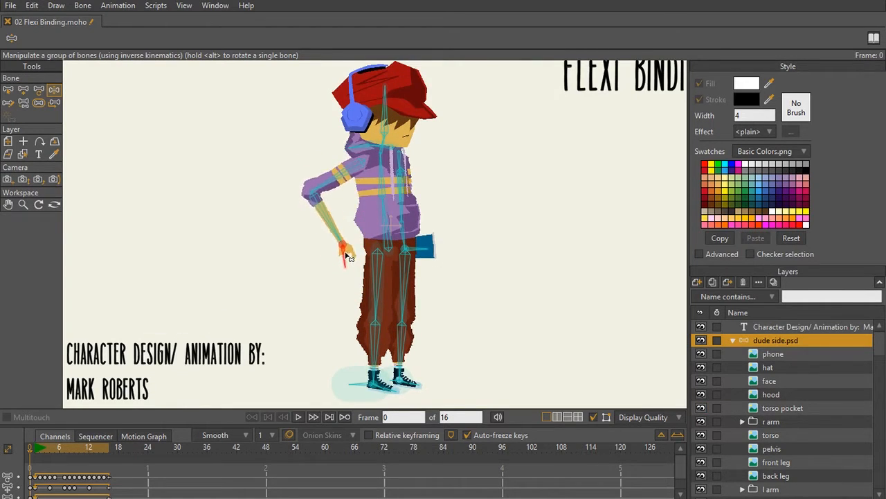
drag(346, 249, 492, 173)
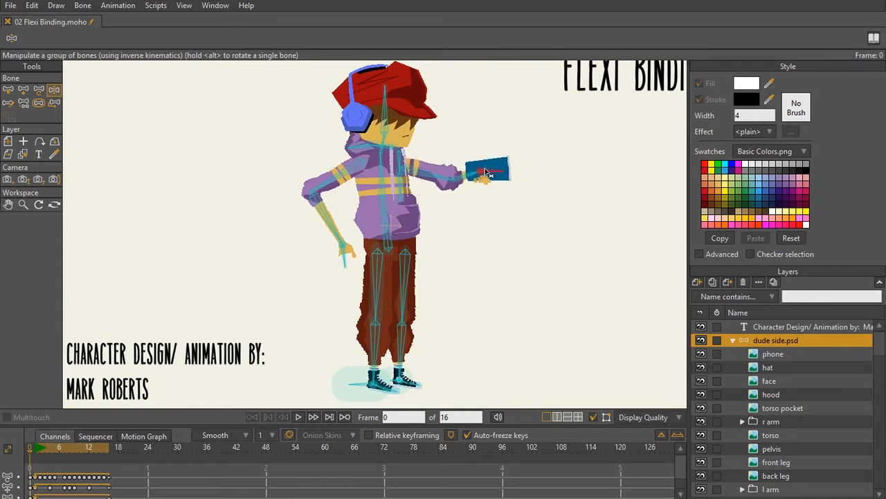
drag(485, 172, 509, 163)
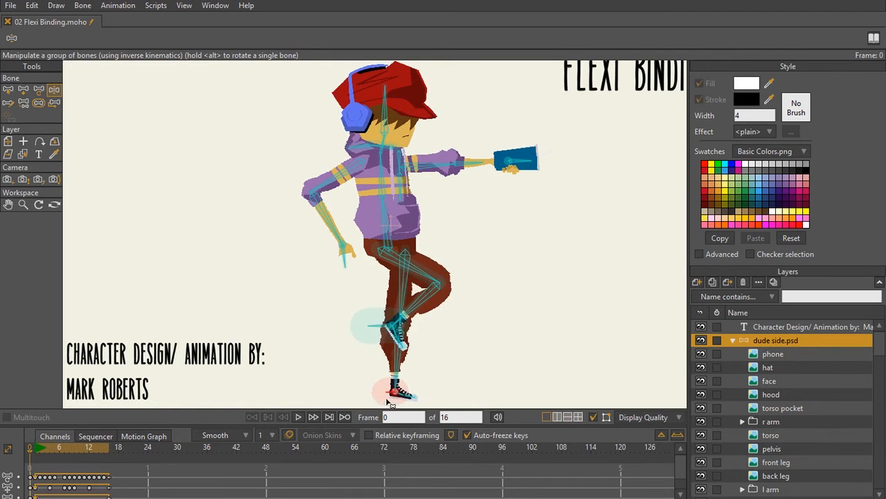
click(299, 416)
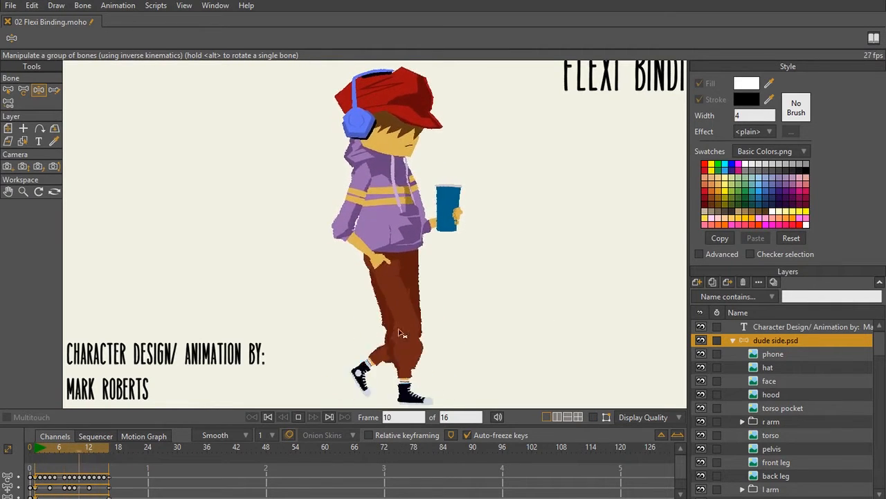
click(313, 415)
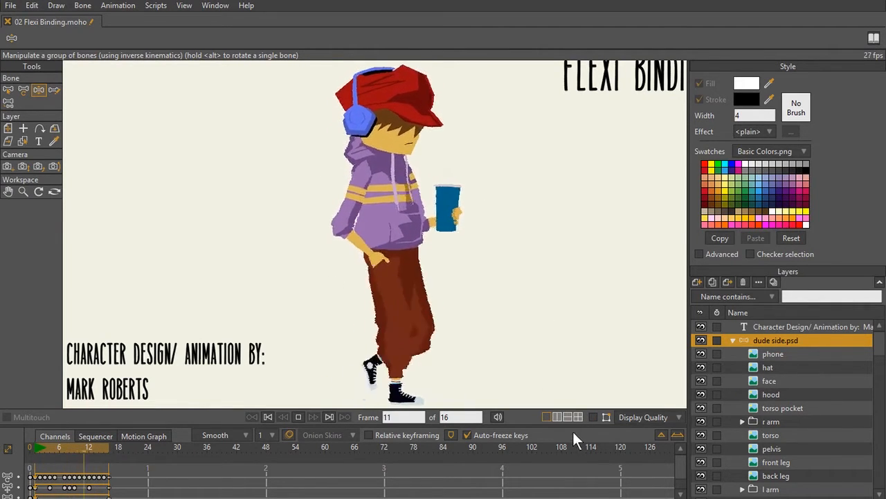
click(269, 415)
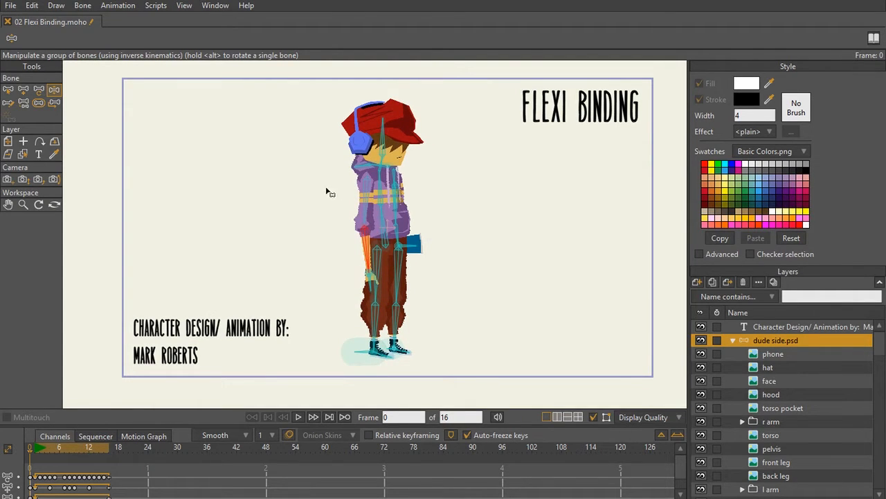
mouse_move(371, 241)
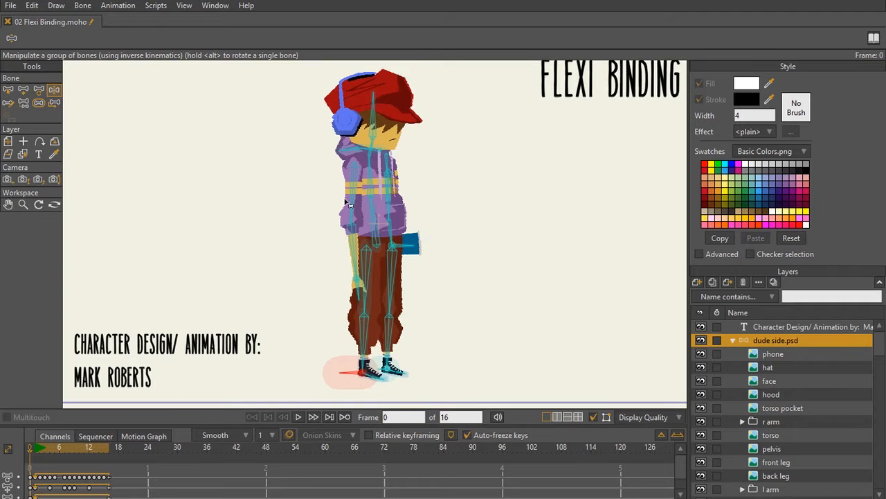
mouse_move(360, 296)
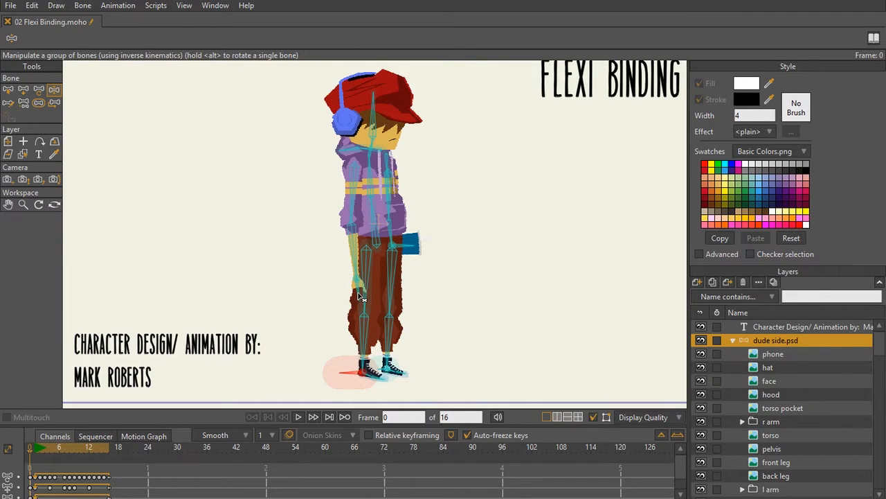
Bend the body and torso bones to reveal warping around the hip and legs.
drag(360, 280, 299, 266)
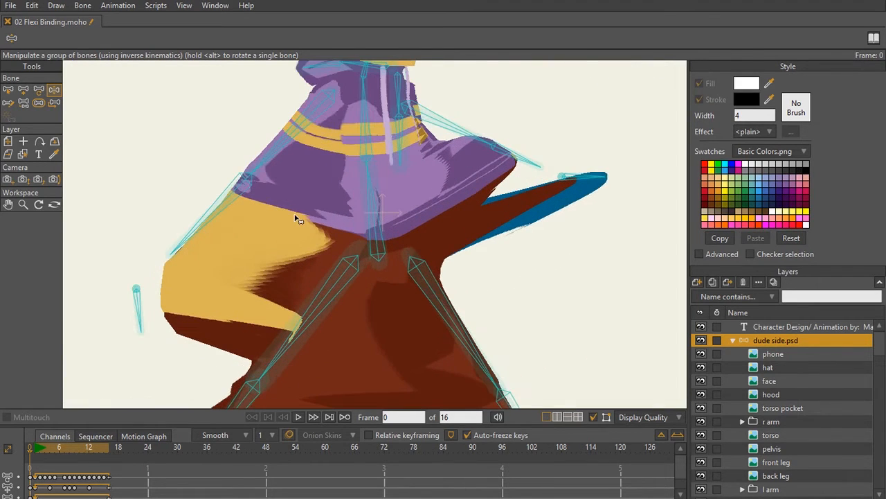
mouse_move(353, 233)
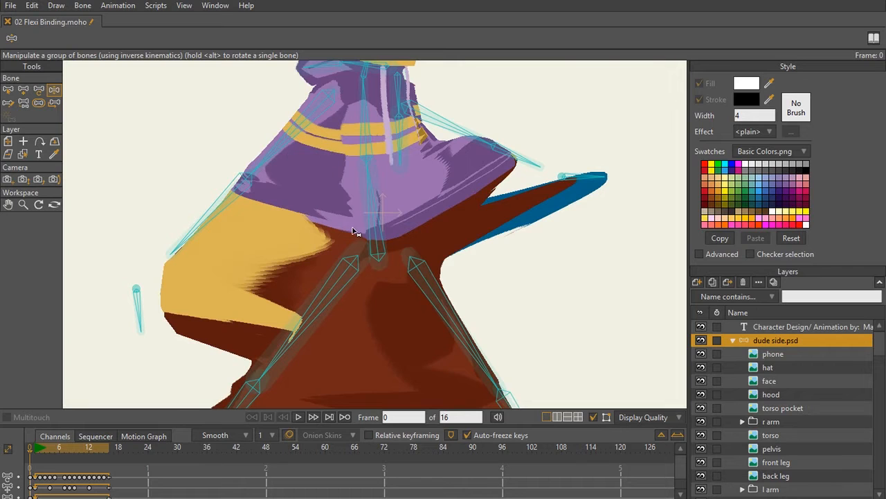
drag(353, 233, 277, 202)
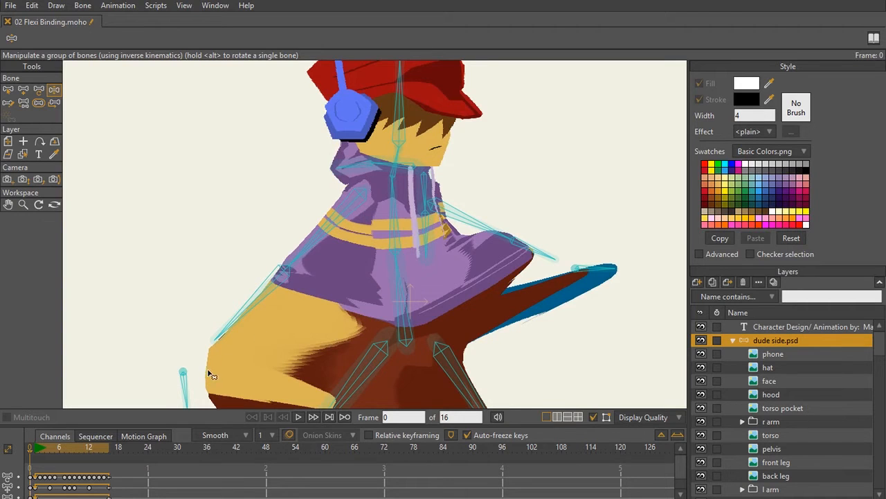
mouse_move(246, 335)
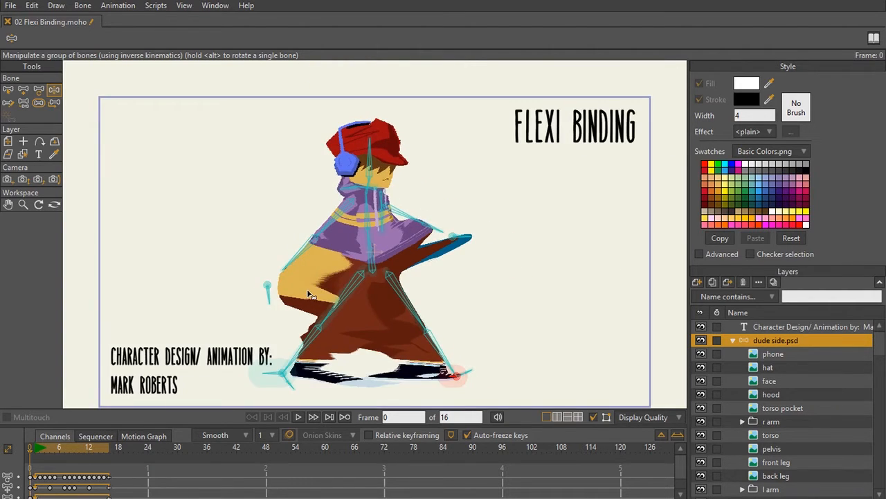
mouse_move(320, 290)
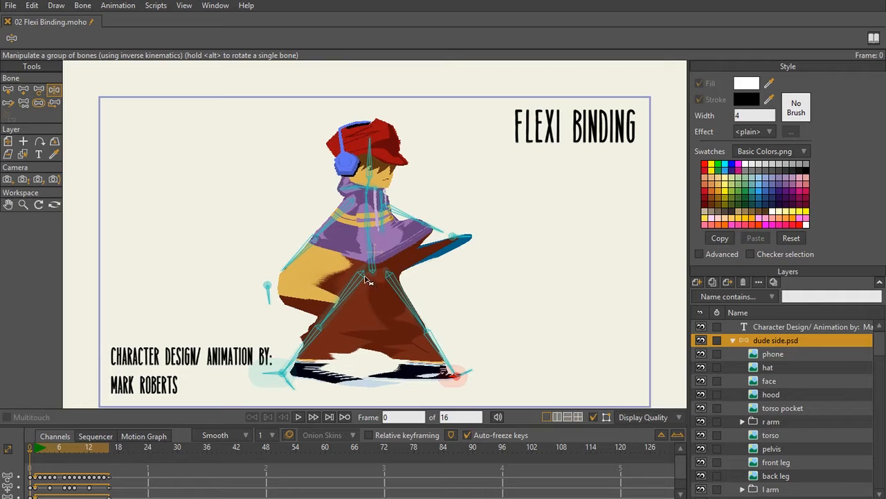
mouse_move(498, 332)
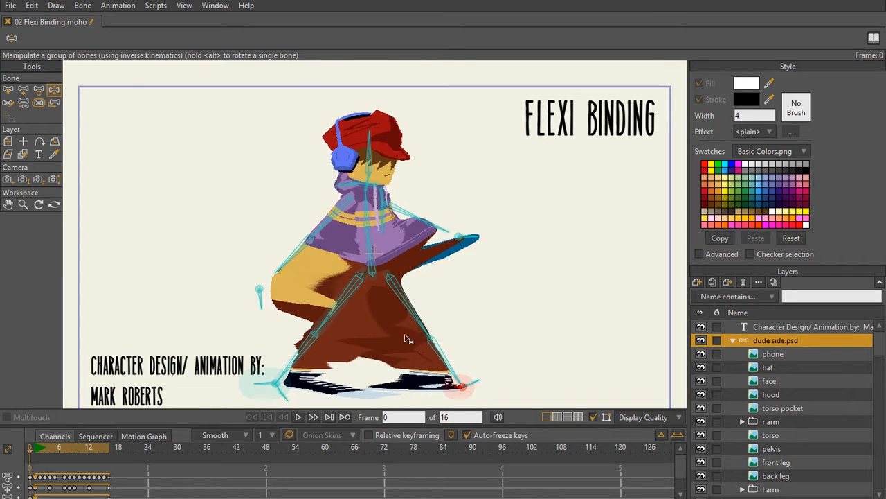
mouse_move(349, 341)
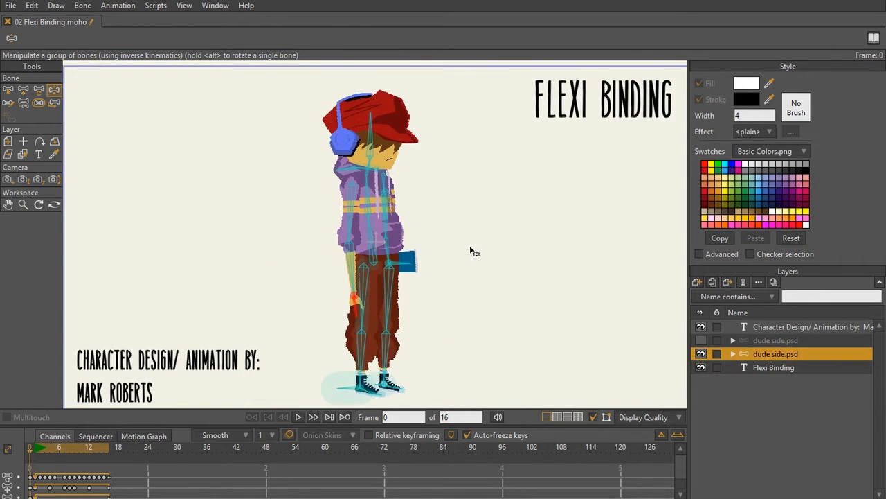
mouse_move(367, 293)
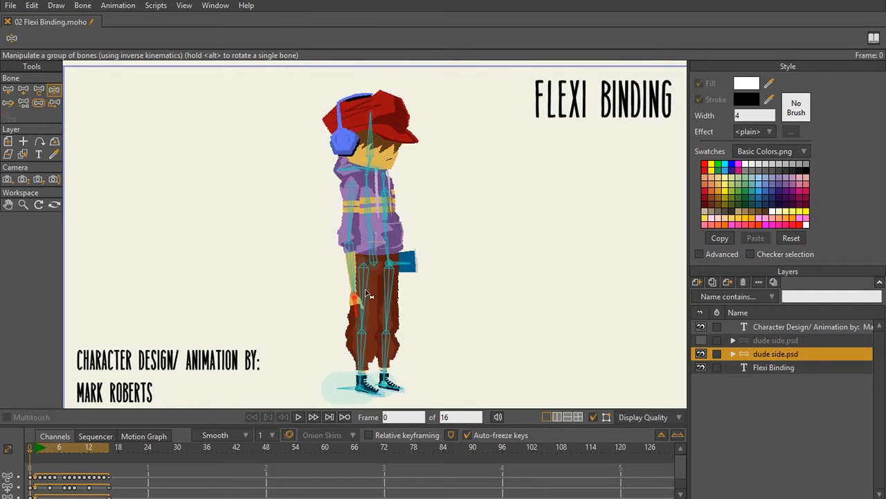
mouse_move(385, 279)
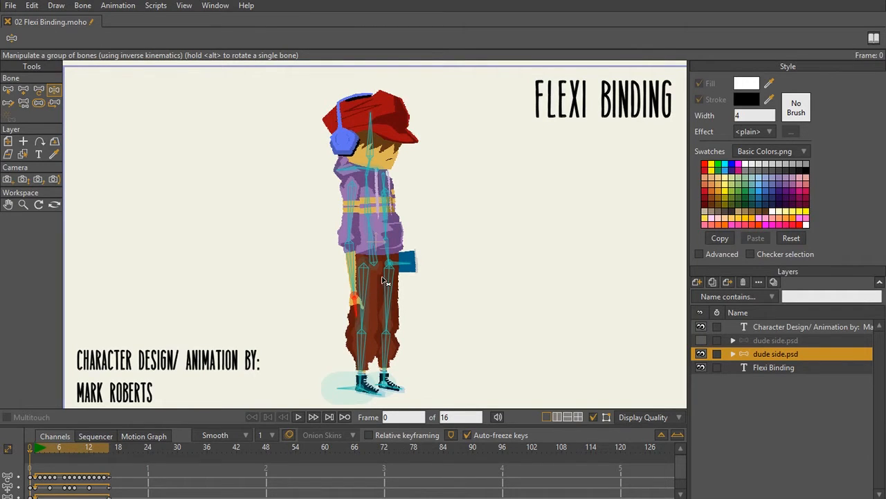
mouse_move(385, 292)
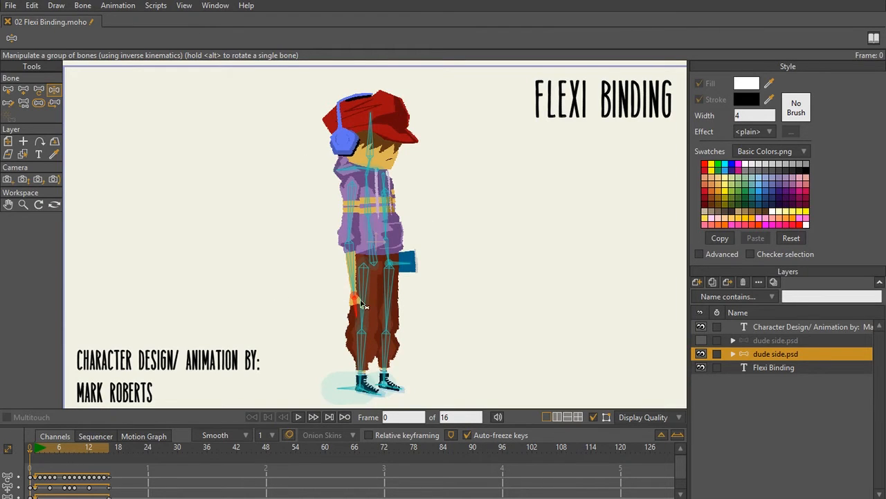
mouse_move(316, 177)
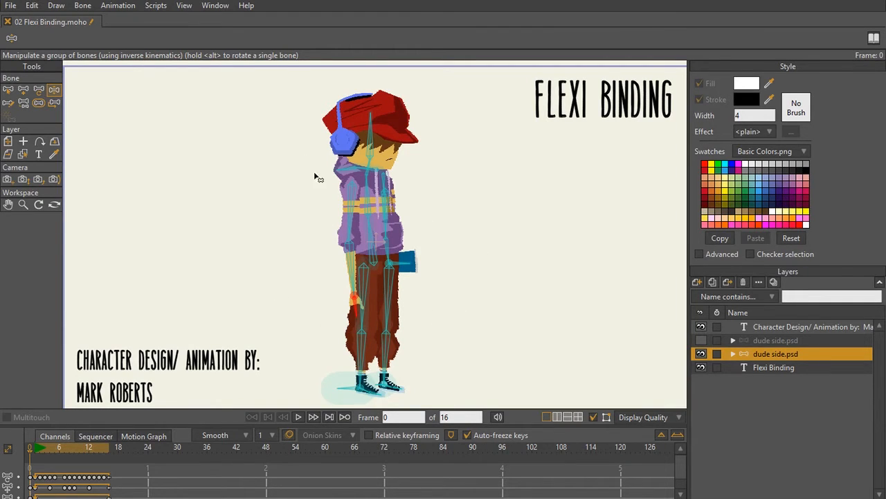
mouse_move(391, 163)
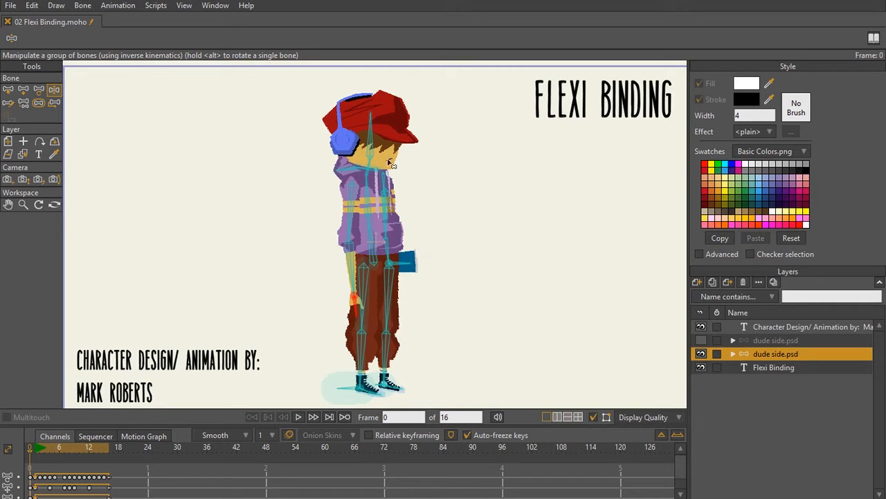
mouse_move(407, 344)
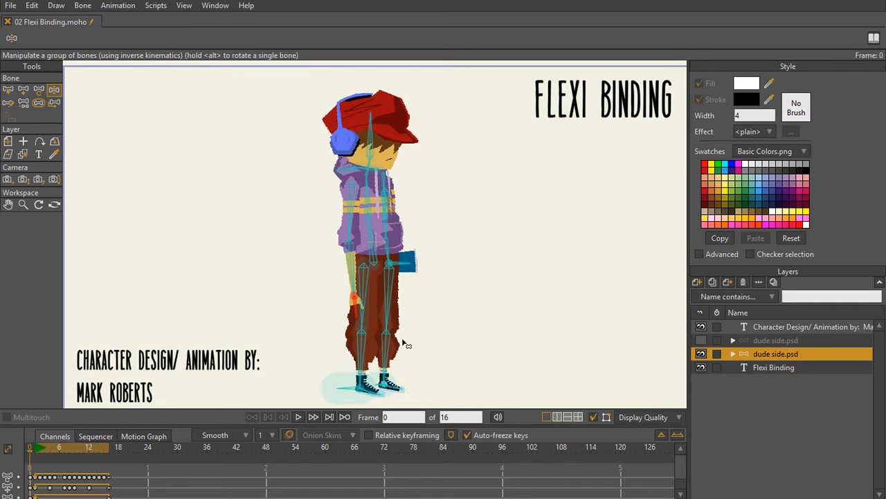
mouse_move(381, 338)
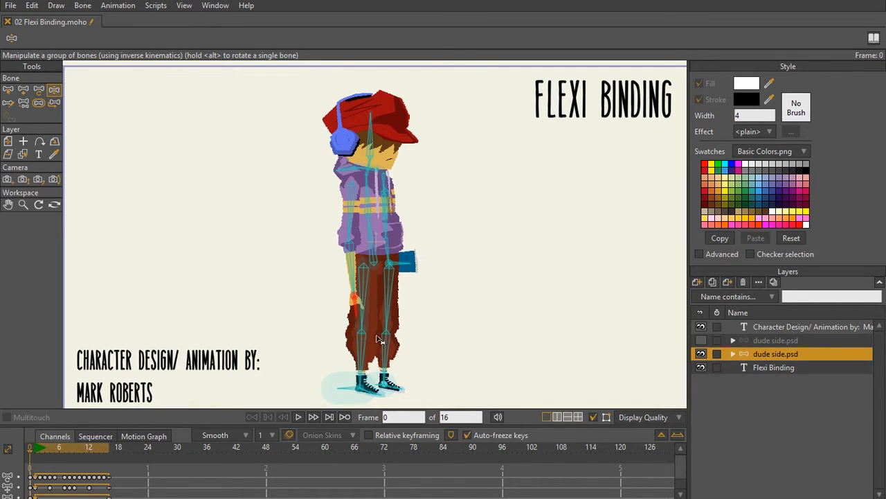
mouse_move(371, 238)
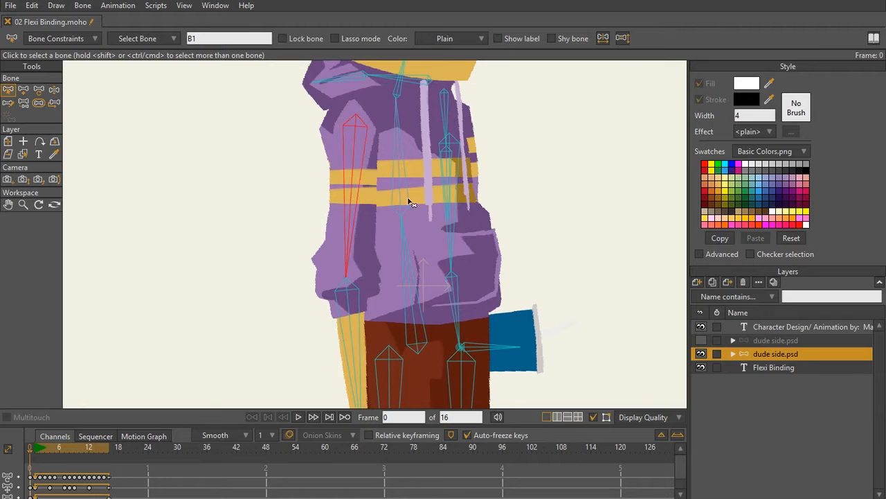
mouse_move(367, 123)
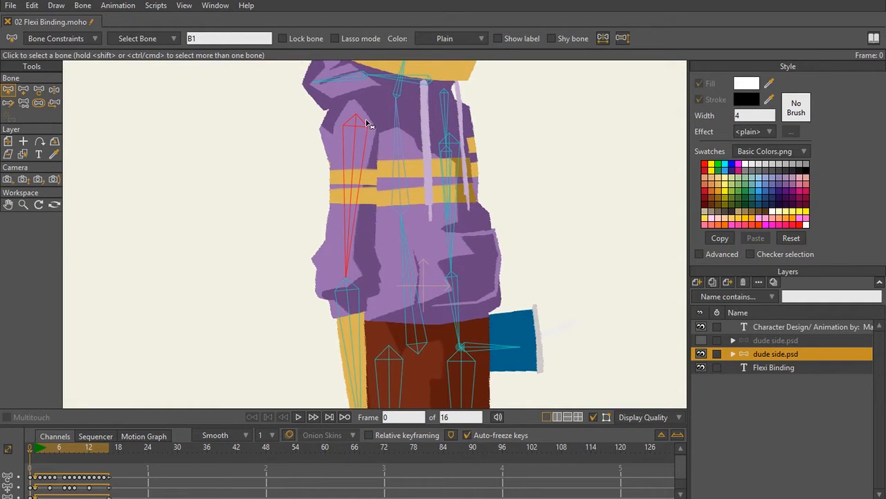
mouse_move(363, 149)
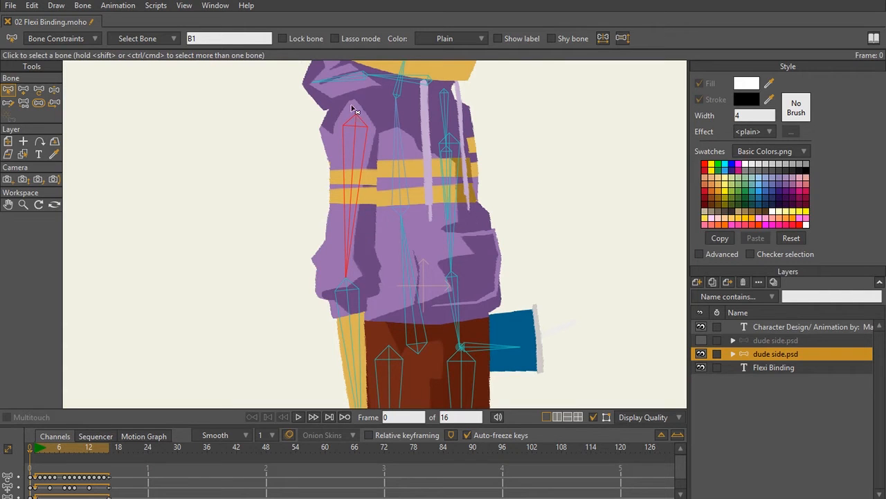
mouse_move(360, 113)
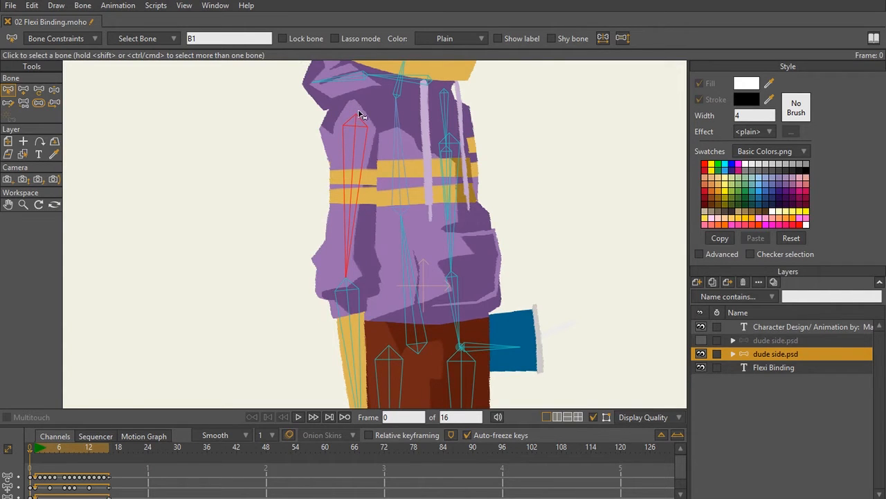
mouse_move(731, 371)
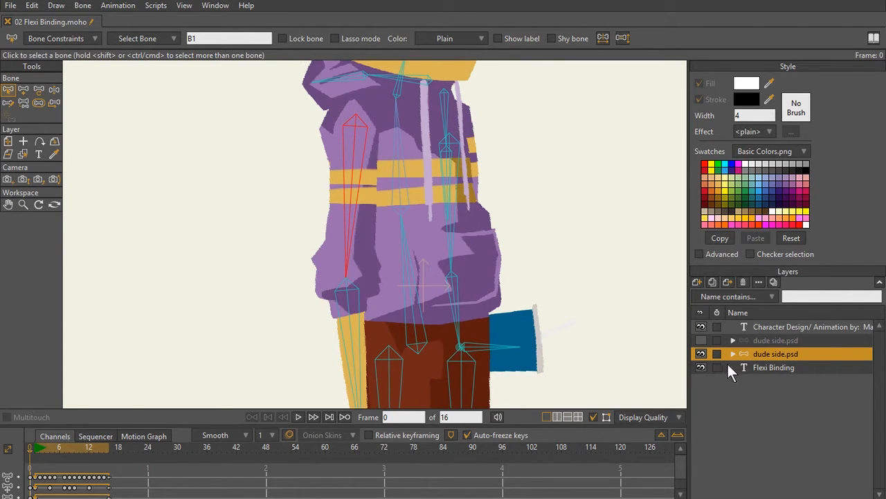
Bind r upper arm to its upper arm bone via Use Selected Bones For Flexi-Binding.
click(733, 355)
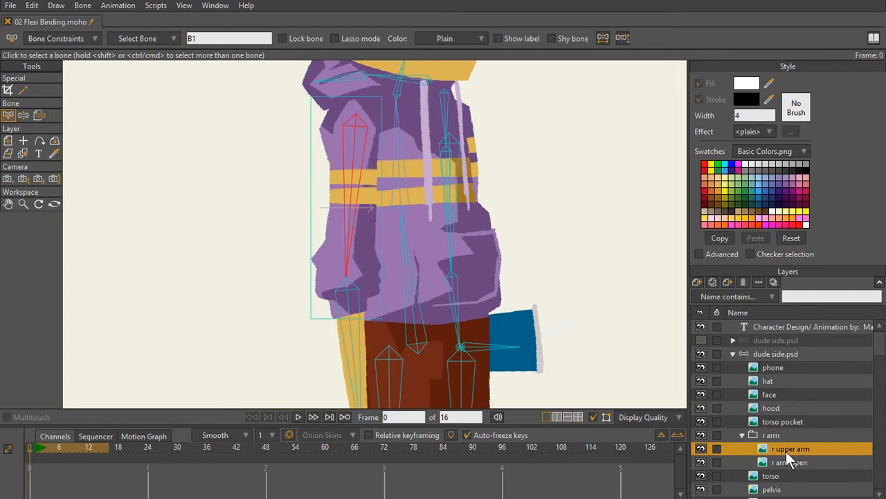
scroll(down, 3)
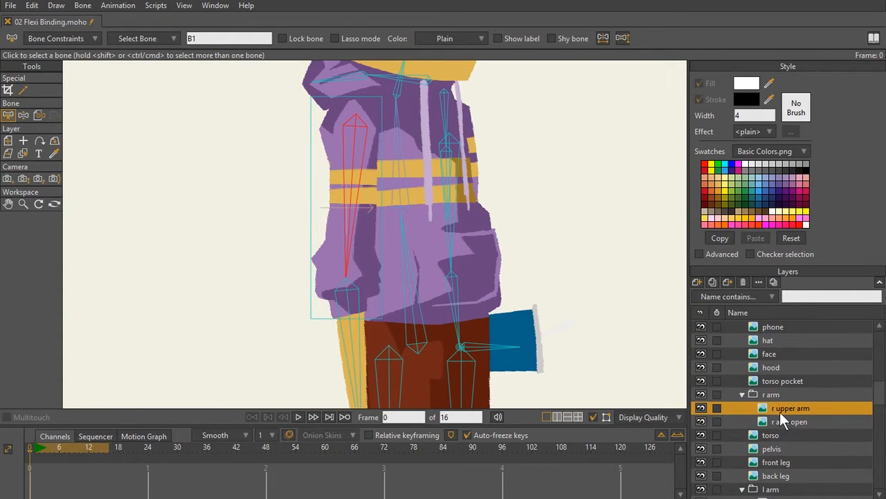
click(701, 407)
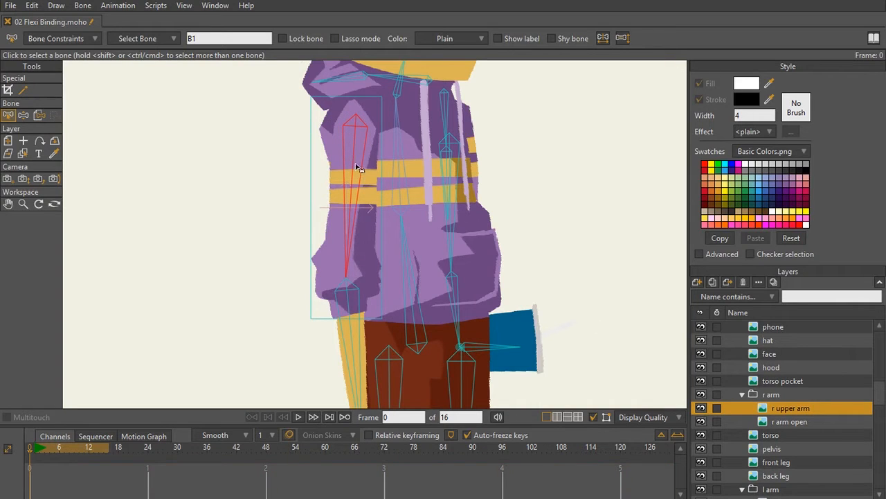
click(701, 407)
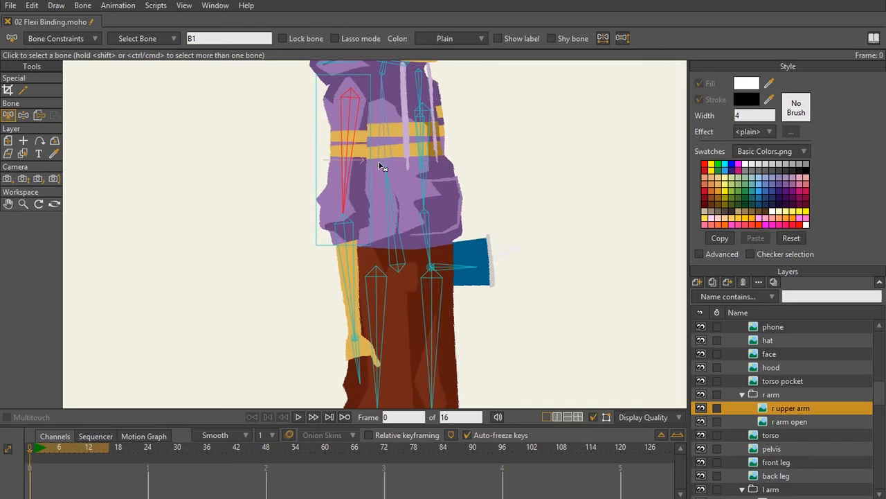
mouse_move(357, 133)
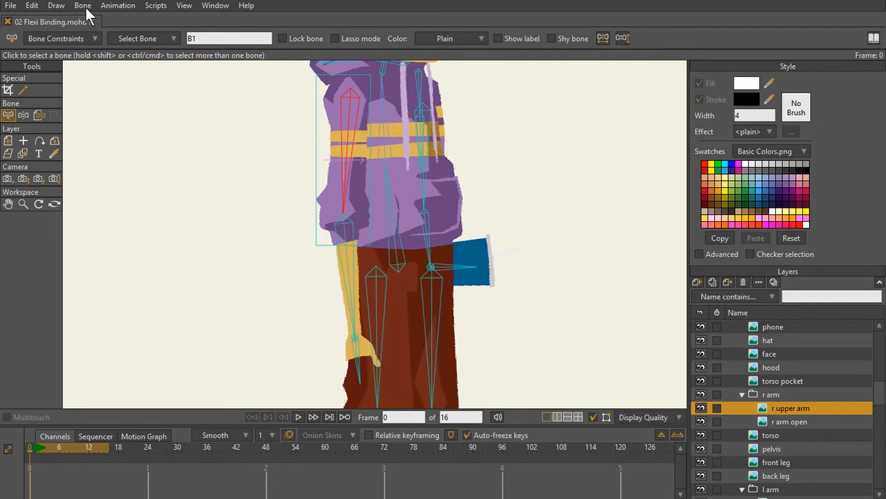
click(83, 5)
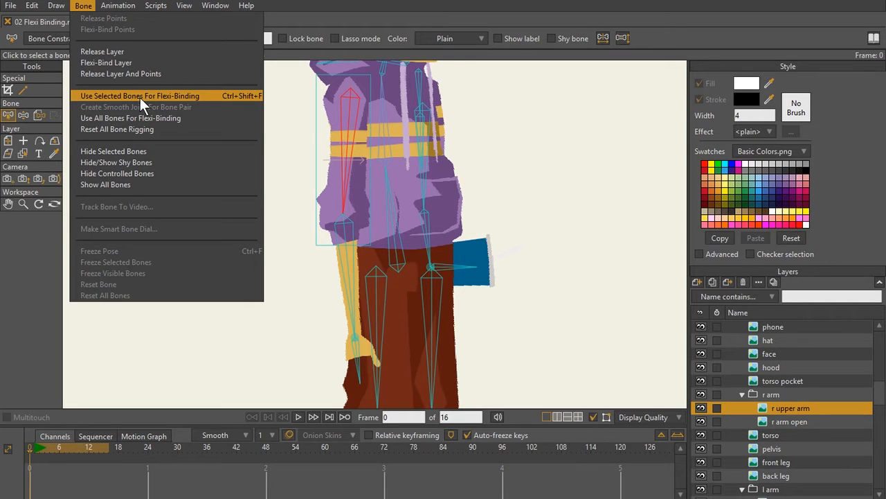
mouse_move(135, 105)
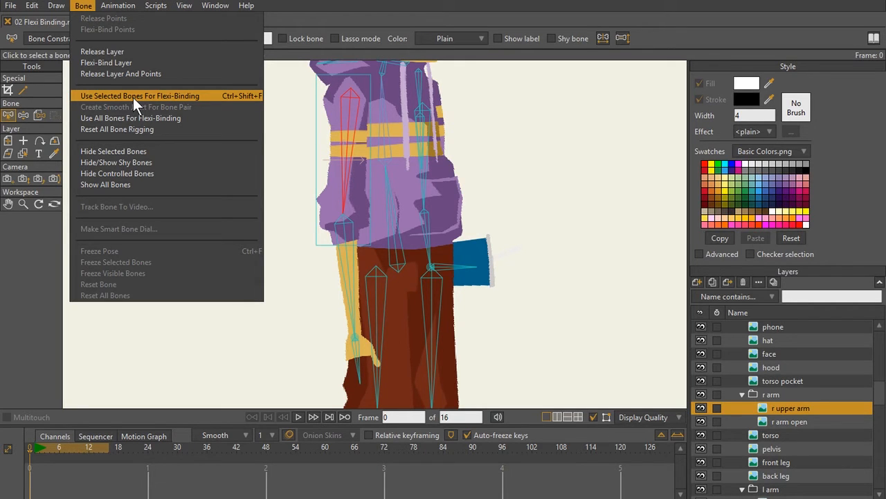
mouse_move(238, 104)
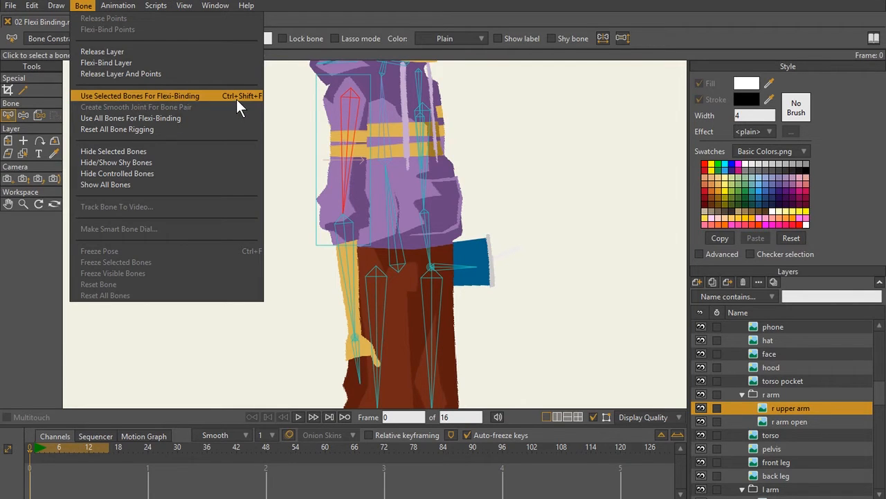
click(139, 96)
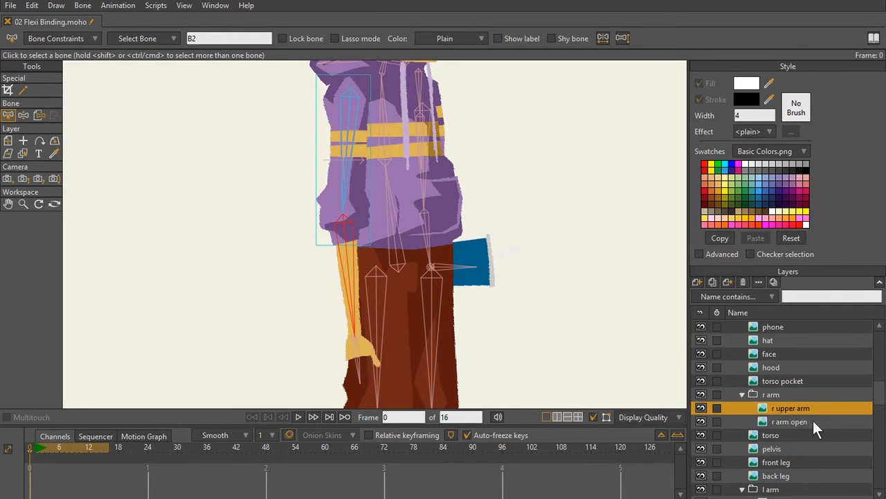
Activate the r arm open layer and pick the forearm bone for its binding.
click(789, 421)
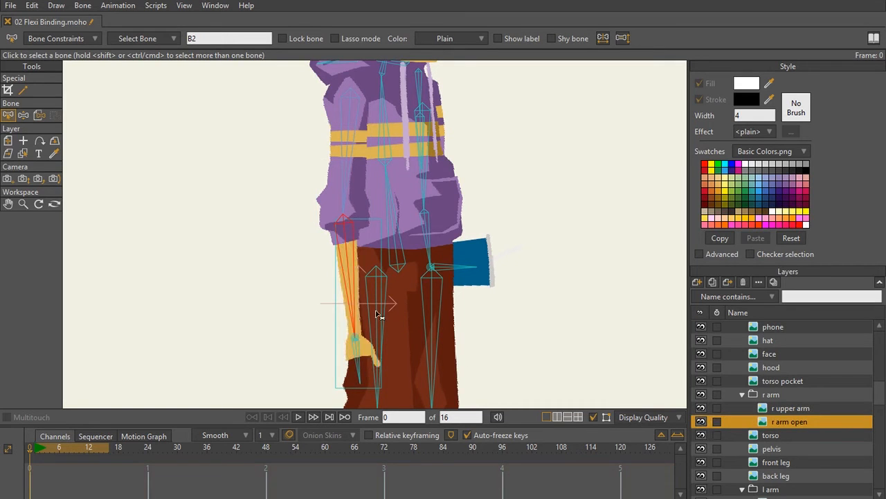
mouse_move(354, 310)
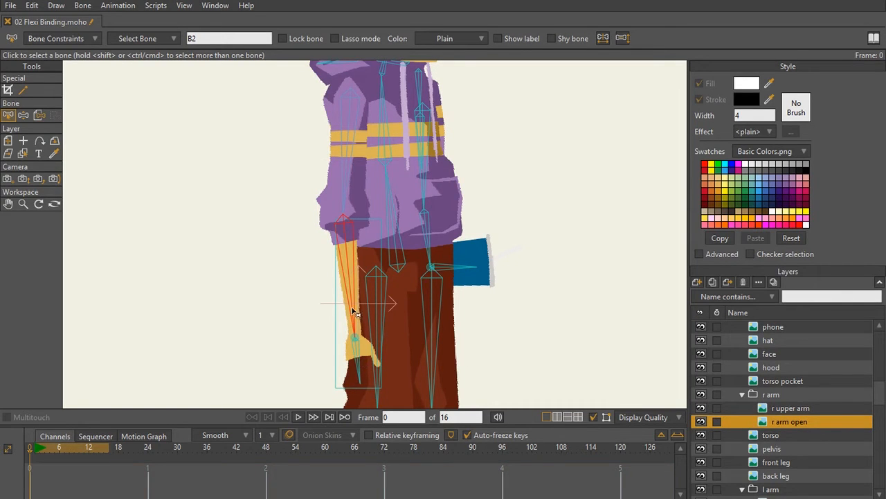
mouse_move(363, 374)
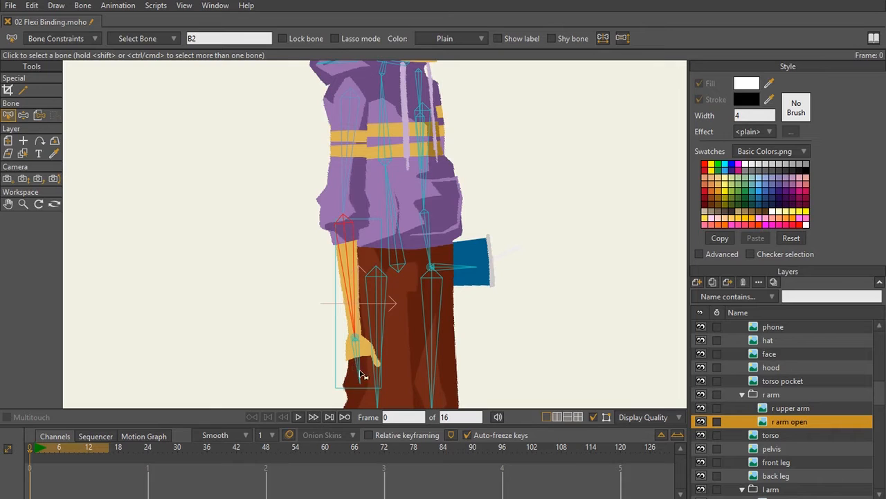
click(701, 421)
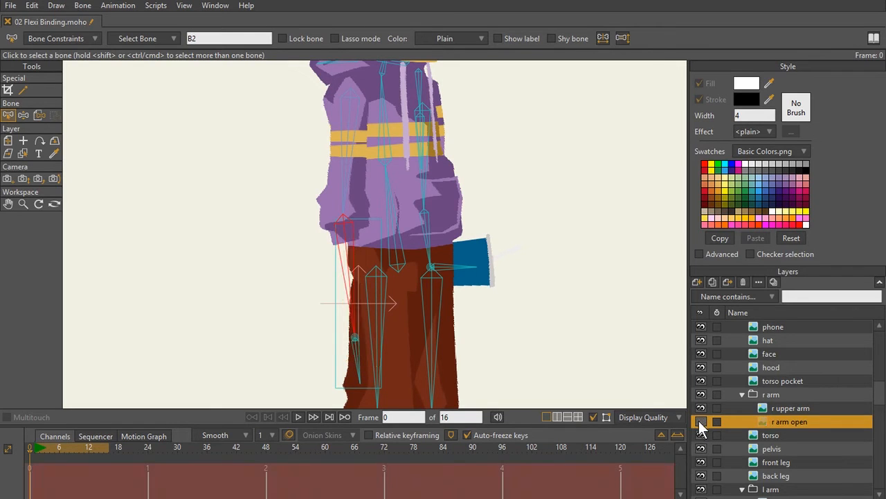
click(700, 421)
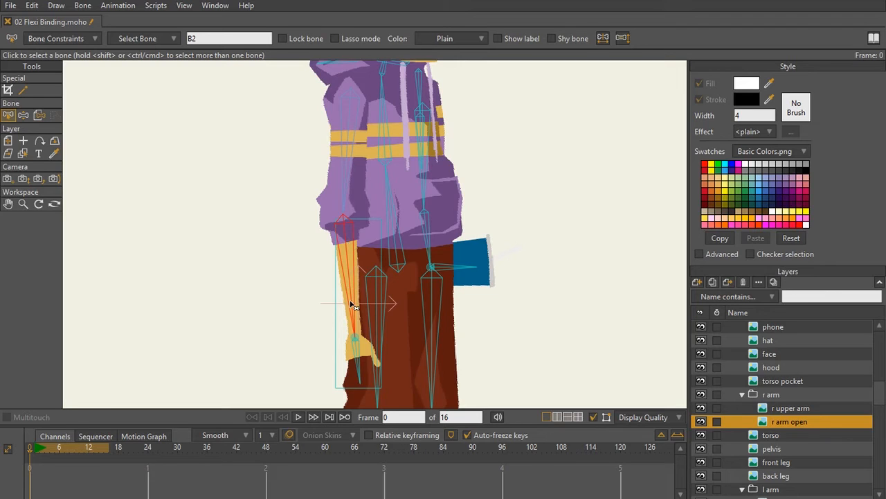
mouse_move(363, 365)
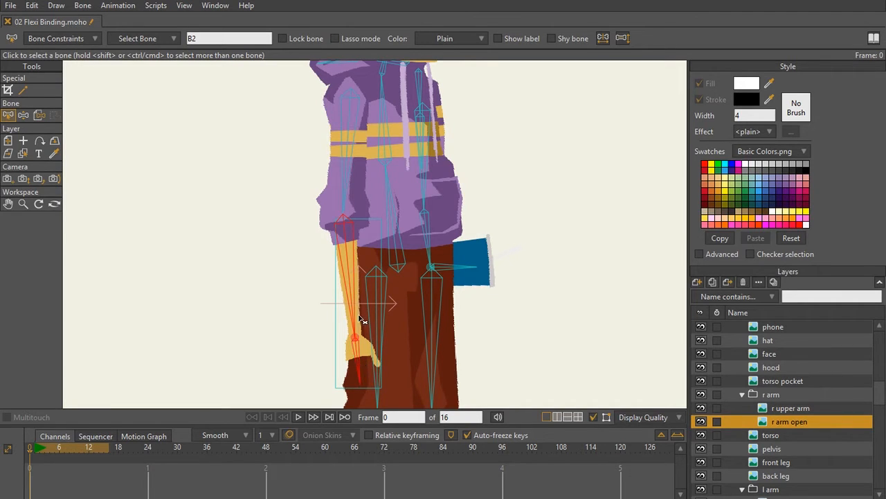
mouse_move(374, 307)
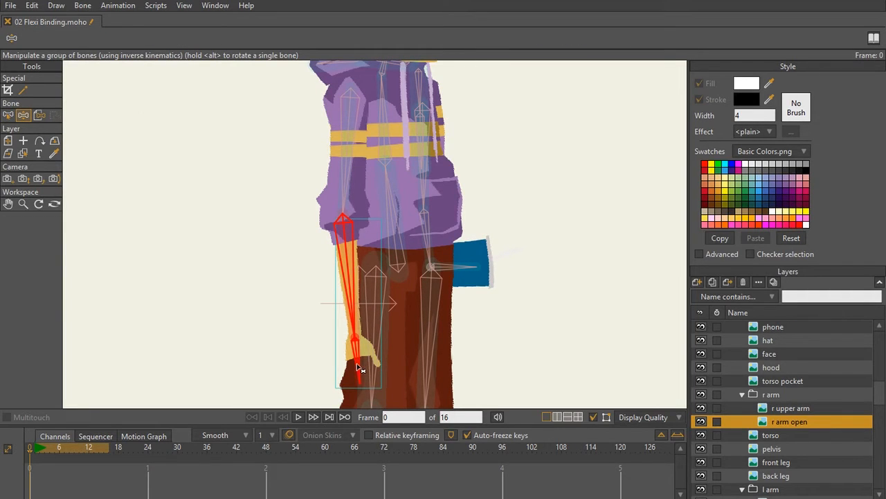
Swing the right arm bones upward to confirm the open hand follows them.
drag(357, 367, 293, 233)
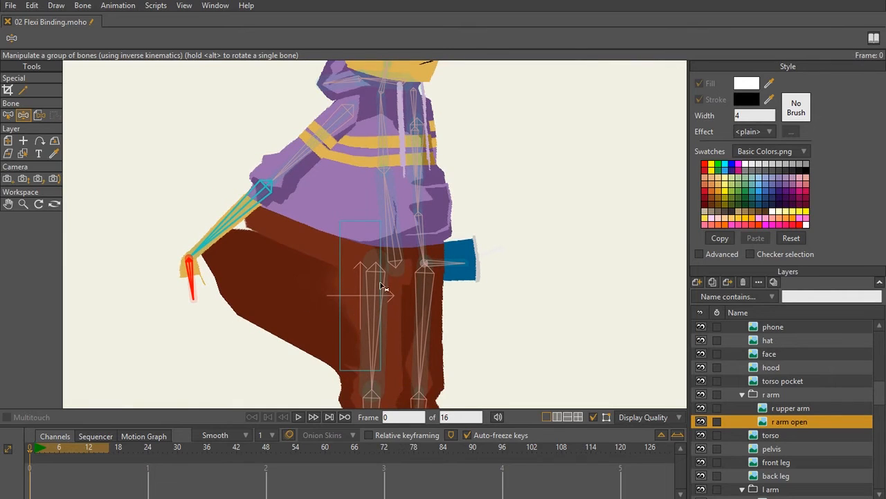
mouse_move(383, 290)
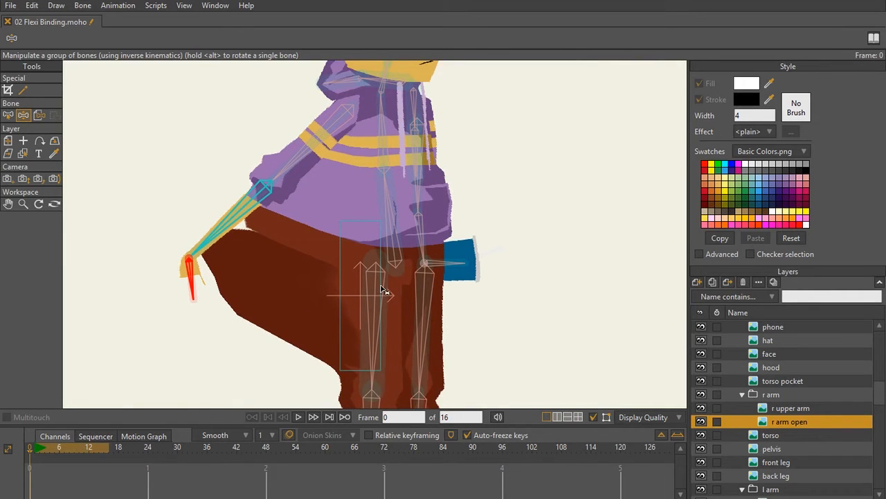
mouse_move(367, 111)
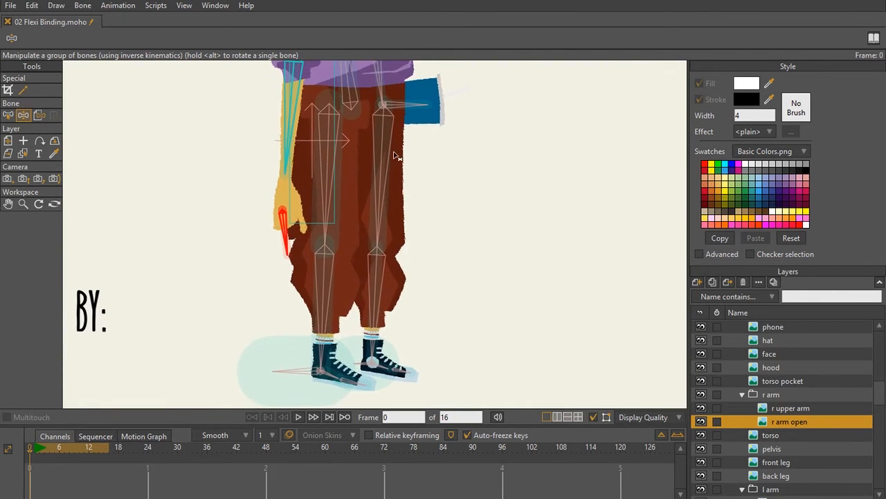
mouse_move(405, 211)
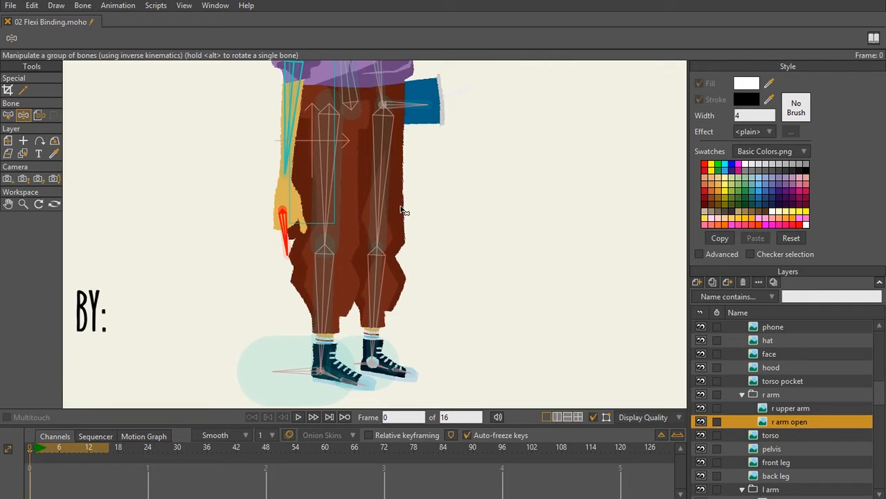
Make the back leg layer active for binding to its own leg bones.
click(775, 474)
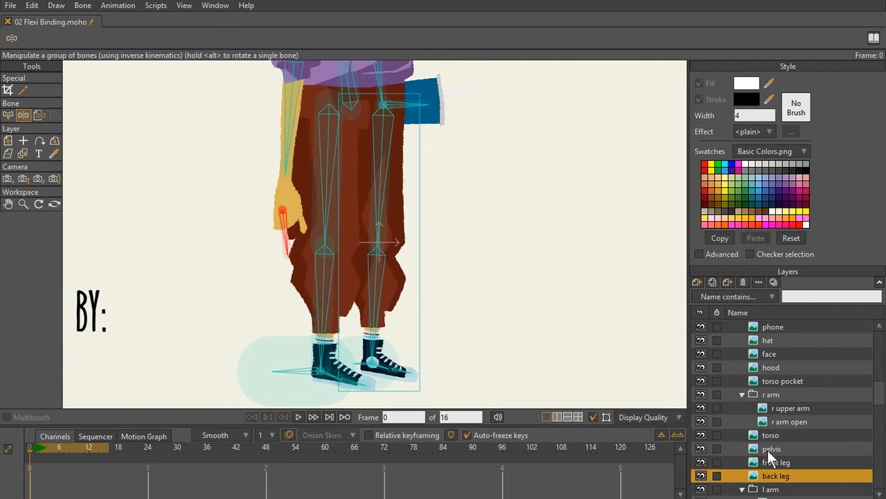
scroll(down, 3)
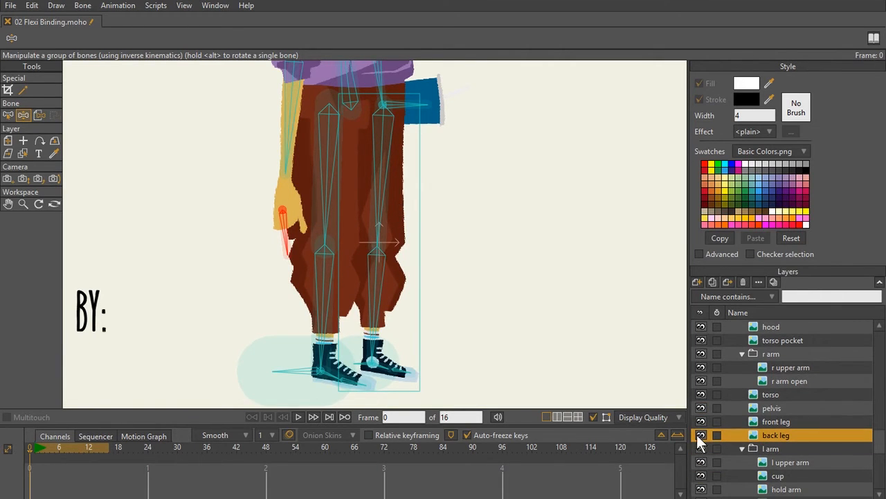
mouse_move(389, 128)
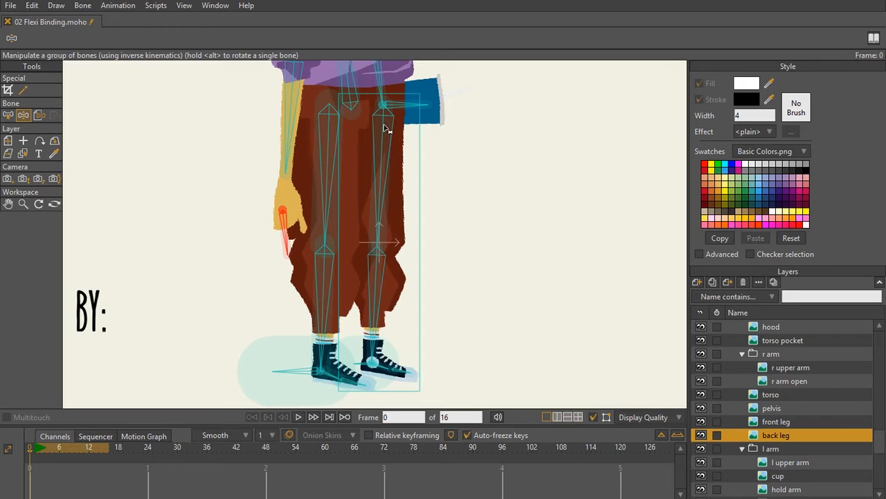
mouse_move(399, 353)
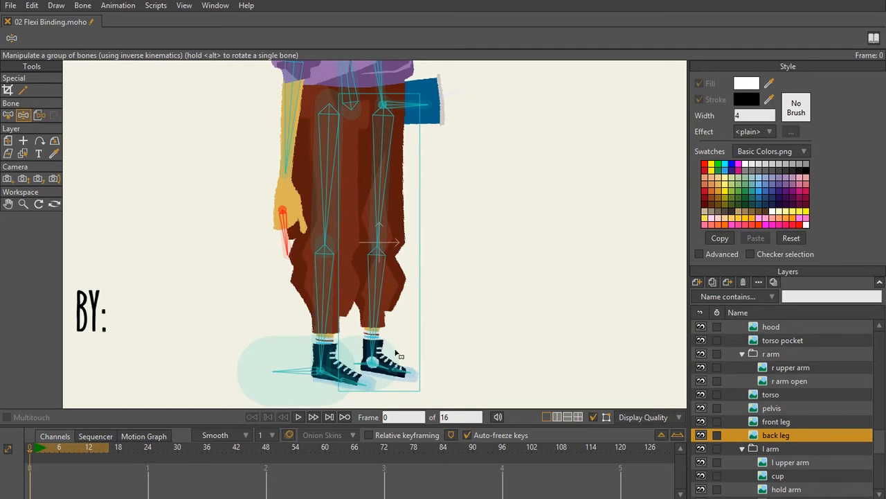
mouse_move(385, 145)
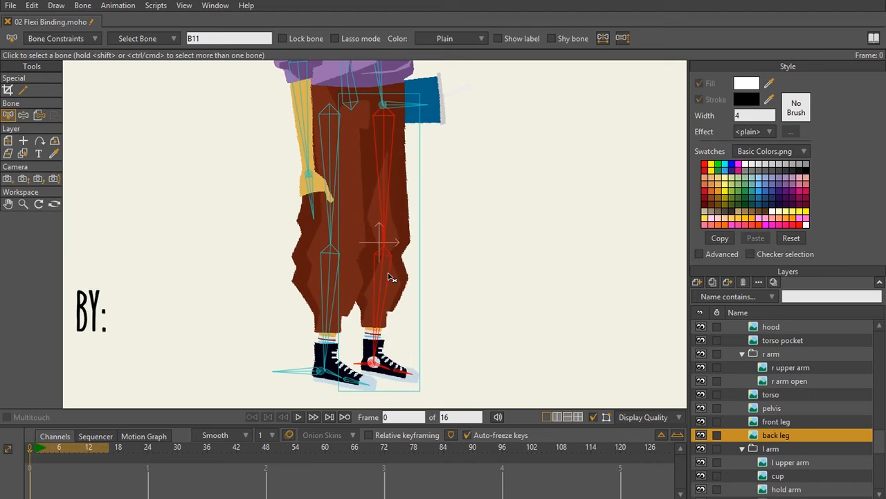
mouse_move(405, 265)
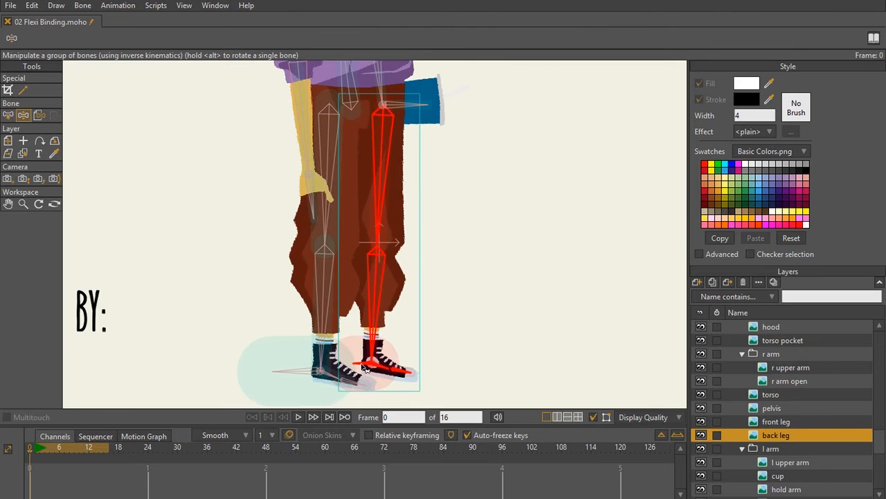
drag(376, 367, 505, 222)
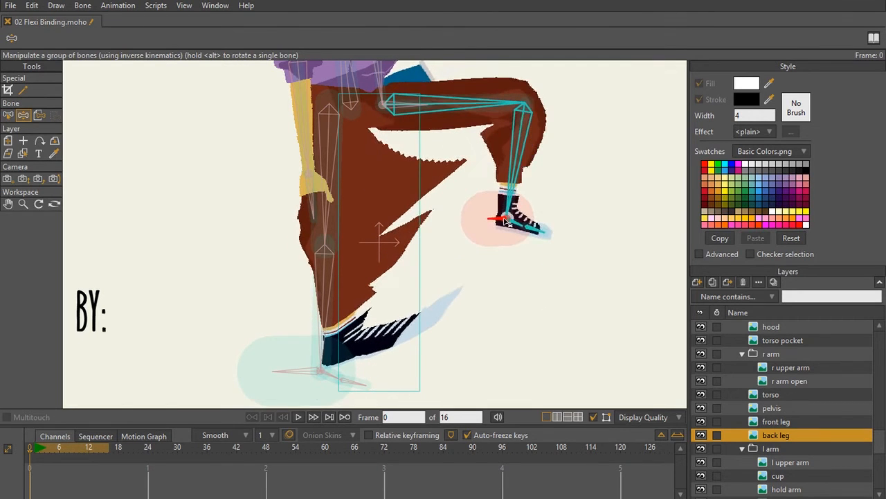
drag(506, 221, 506, 269)
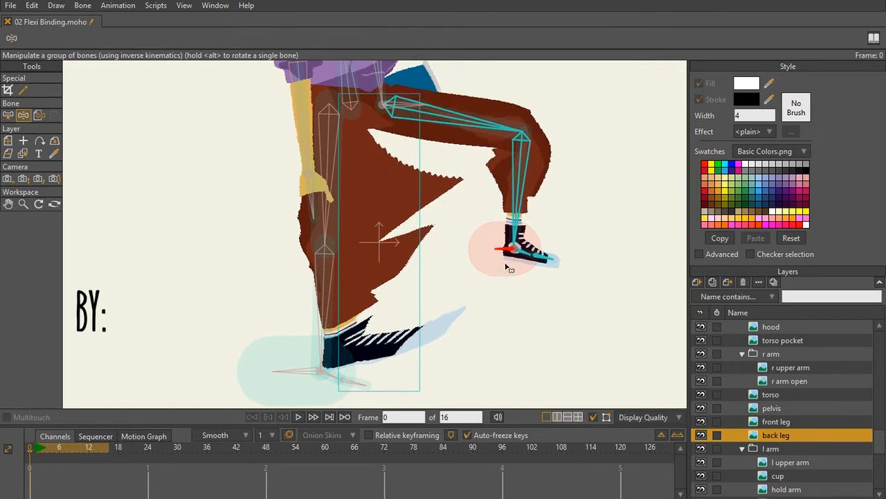
drag(509, 250, 492, 274)
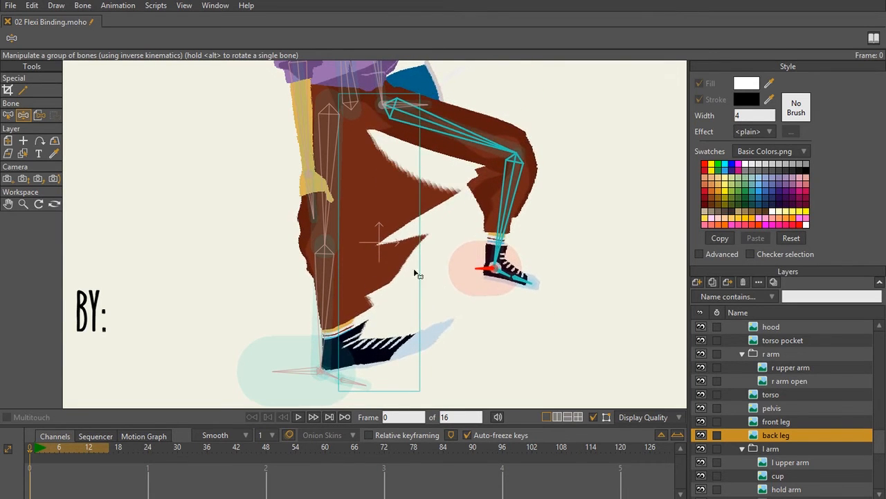
mouse_move(465, 324)
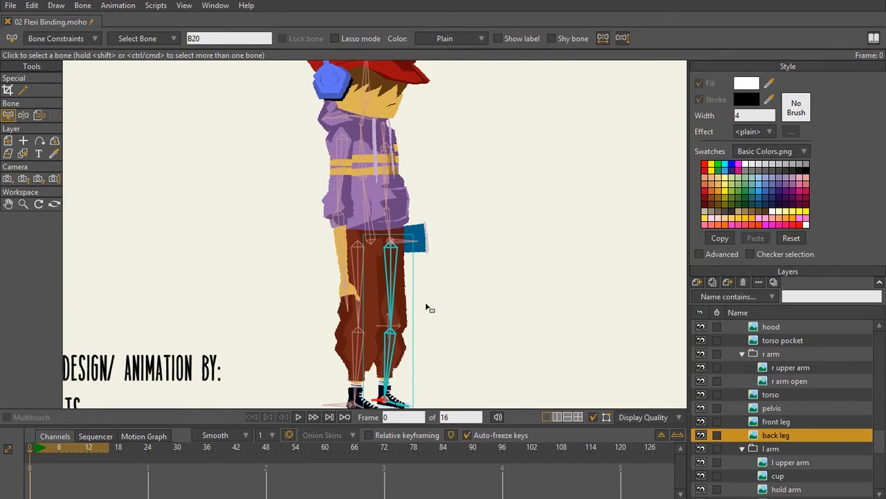
mouse_move(428, 134)
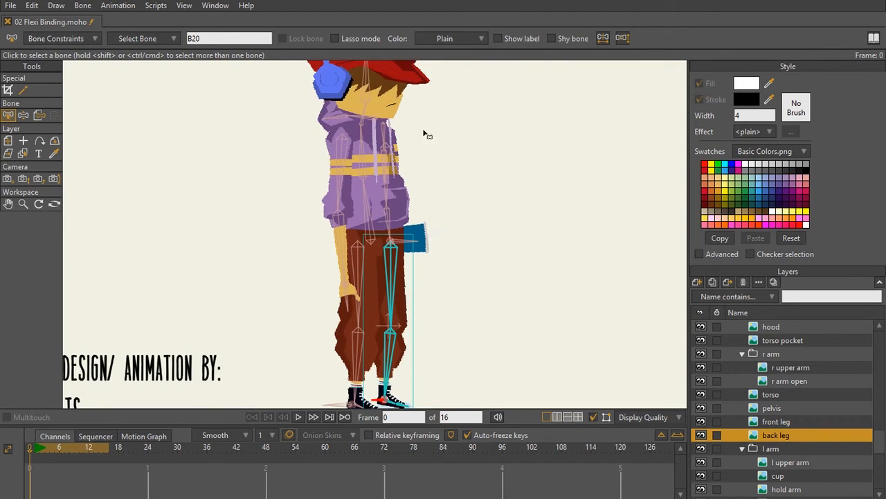
mouse_move(391, 305)
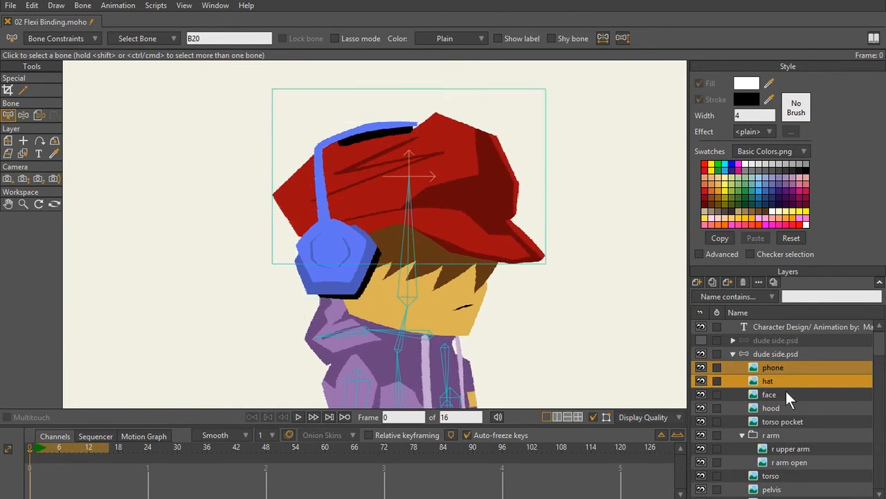
Select the phone, hat, front leg, left upper arm and cup layers and apply Flexi-Bind Layer.
click(770, 407)
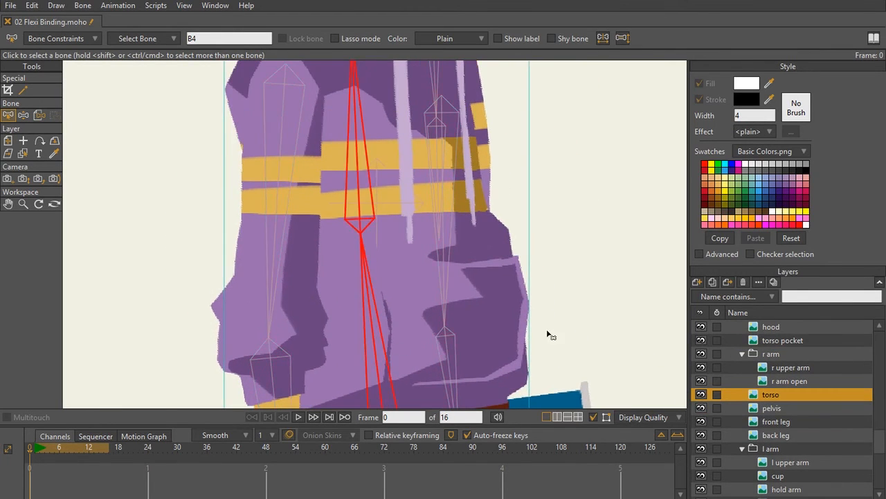
click(776, 421)
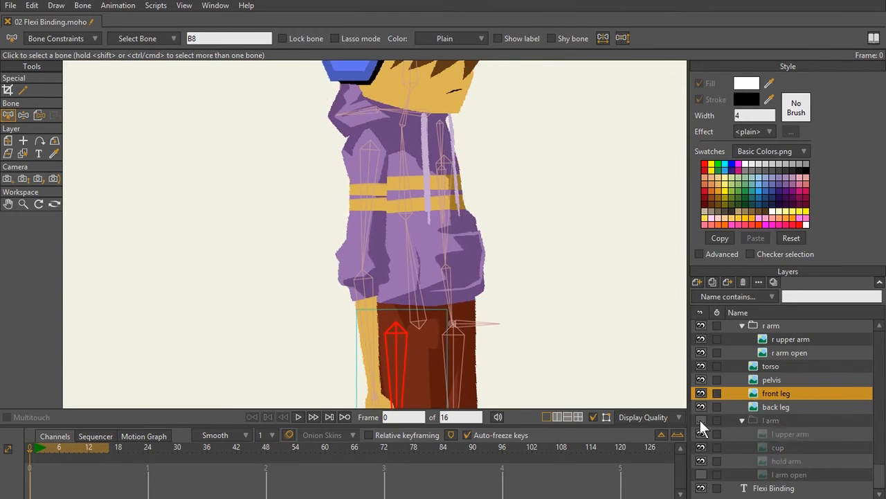
click(791, 434)
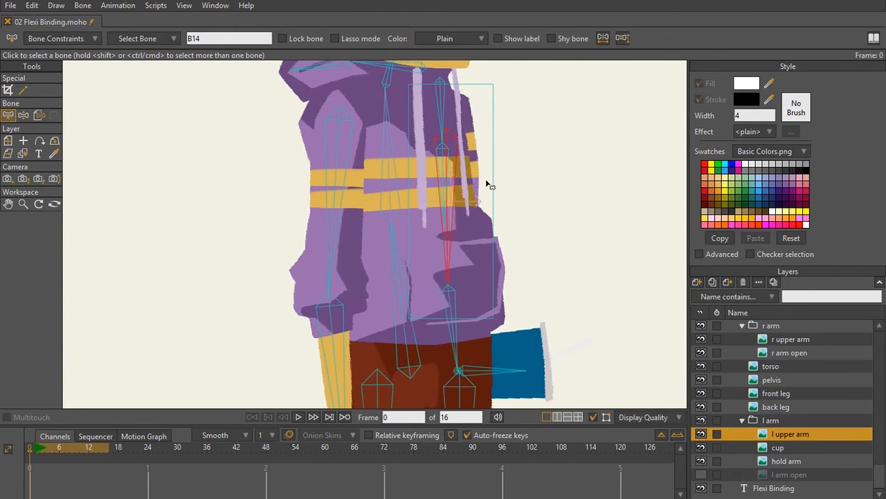
click(779, 445)
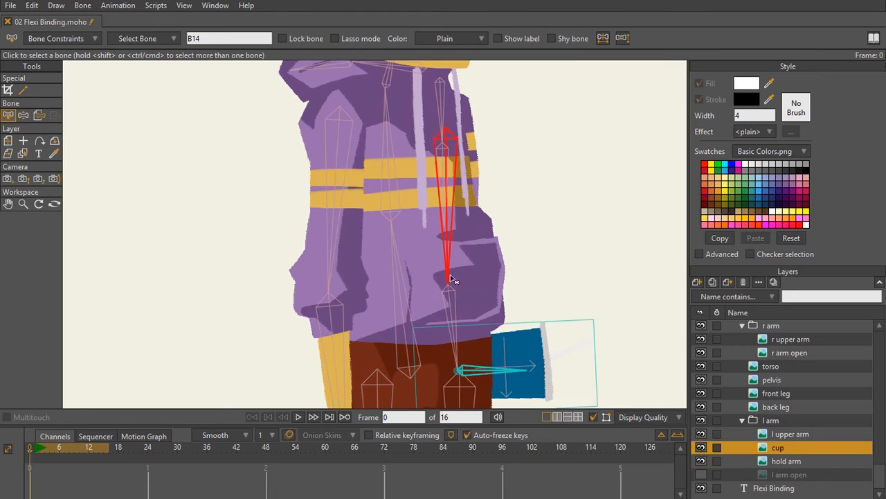
click(83, 6)
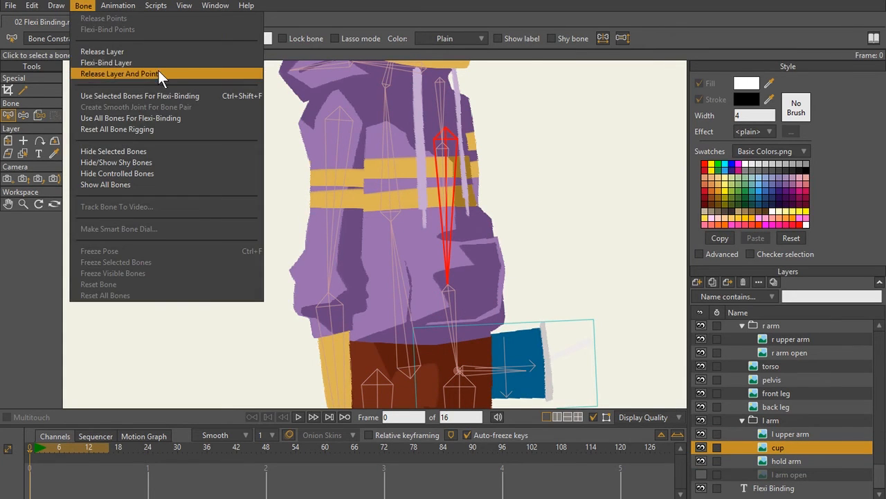
click(138, 73)
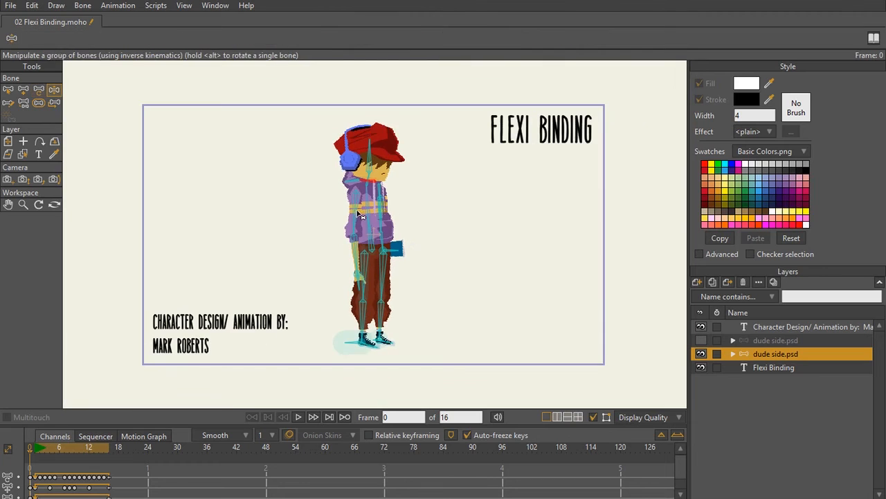
Swing and raise the cup-holding arm to verify every layer deforms with the bones.
drag(374, 208, 322, 249)
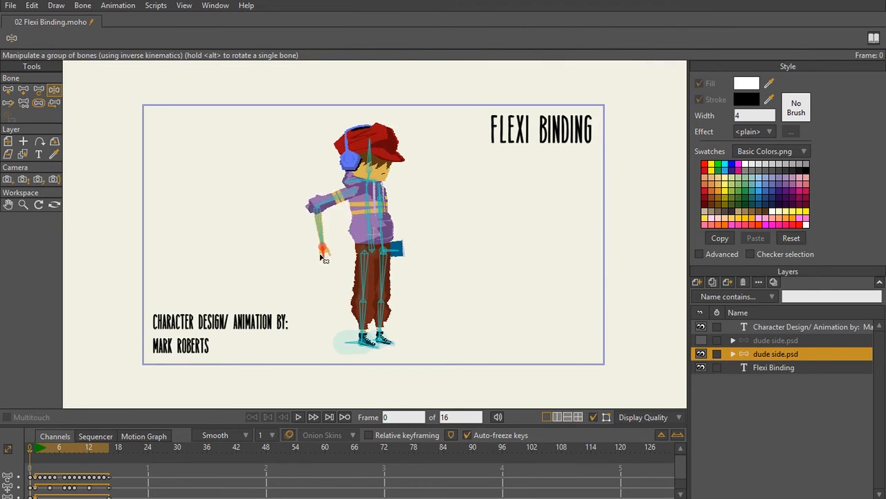
drag(324, 246, 443, 202)
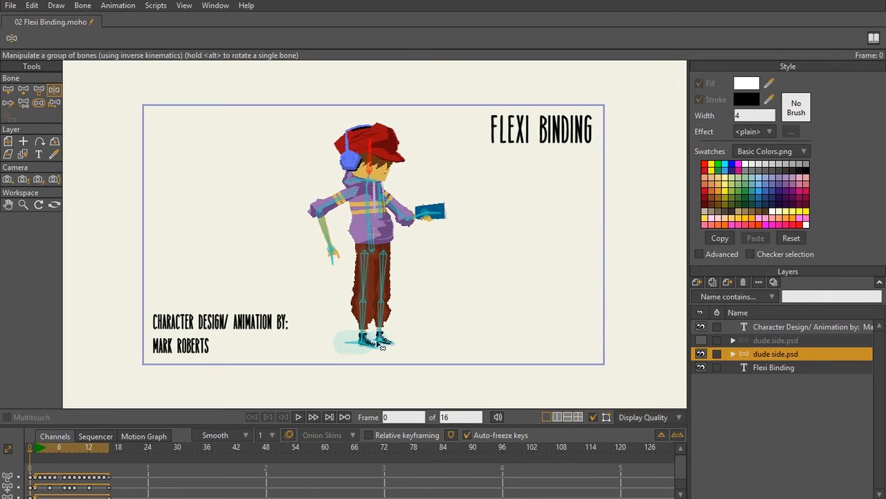
drag(377, 339, 443, 340)
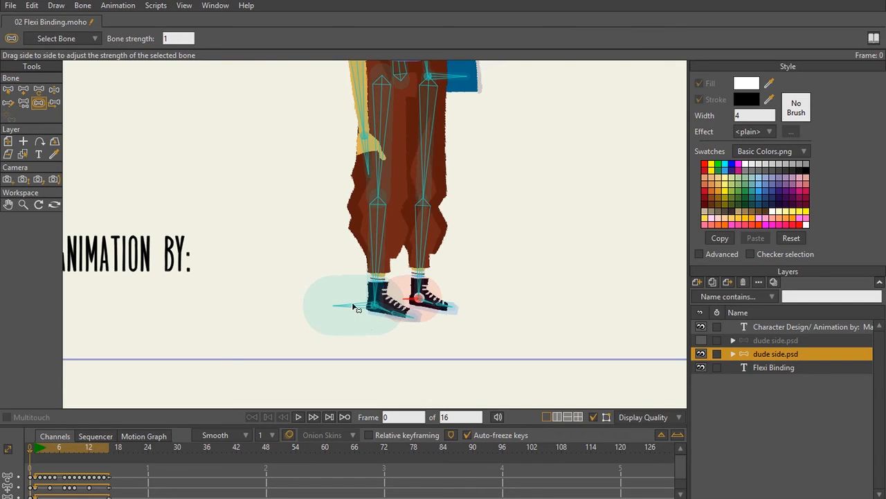
Drag the back shoe bone's strength down to 0 so it stops pulling artwork.
drag(353, 308, 302, 270)
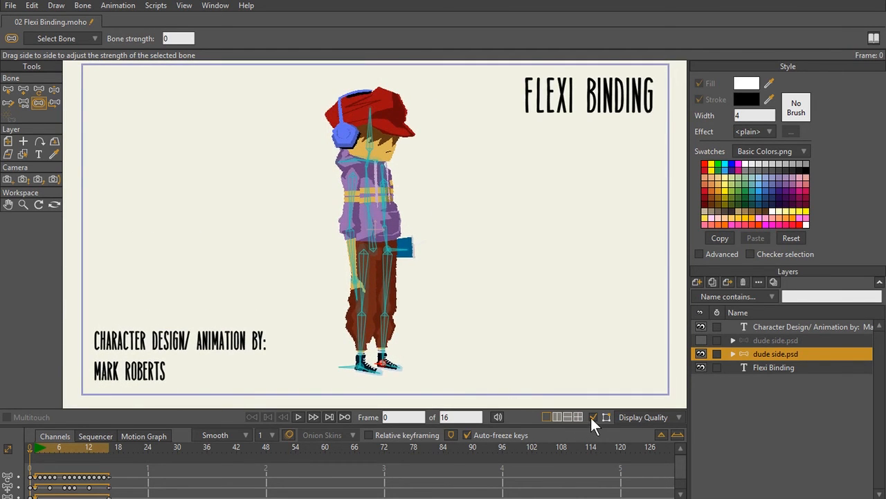
click(299, 415)
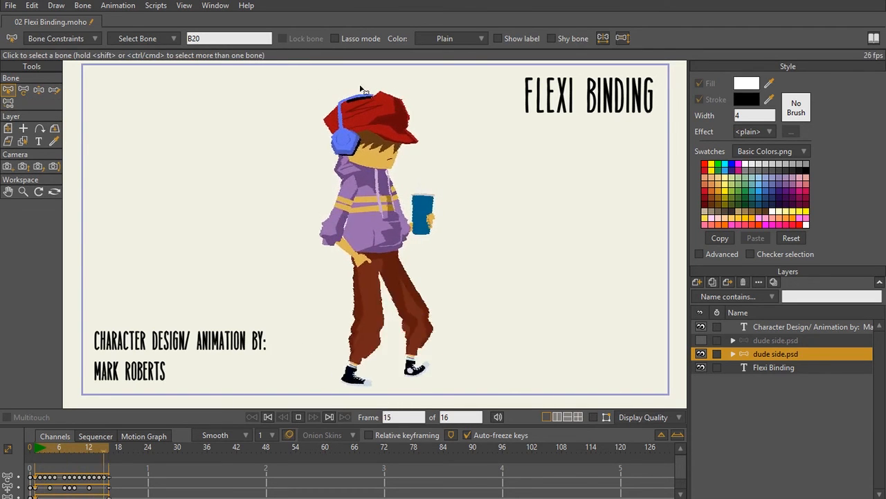
click(268, 416)
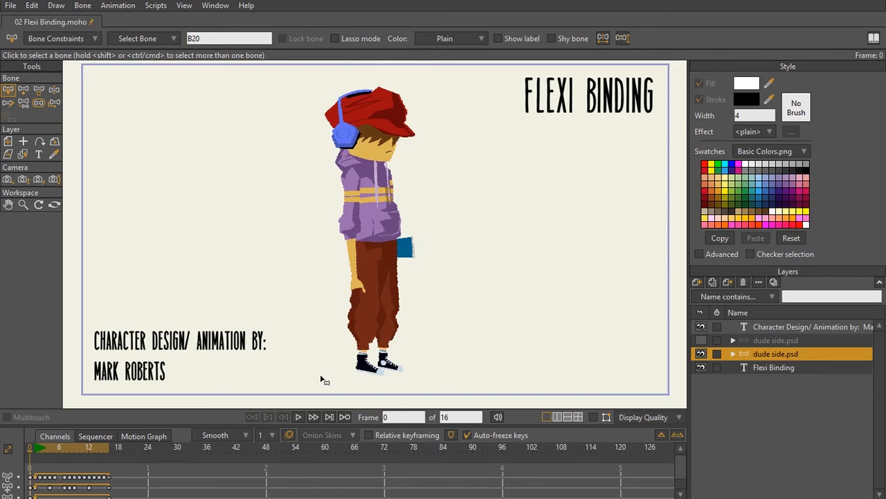
mouse_move(585, 252)
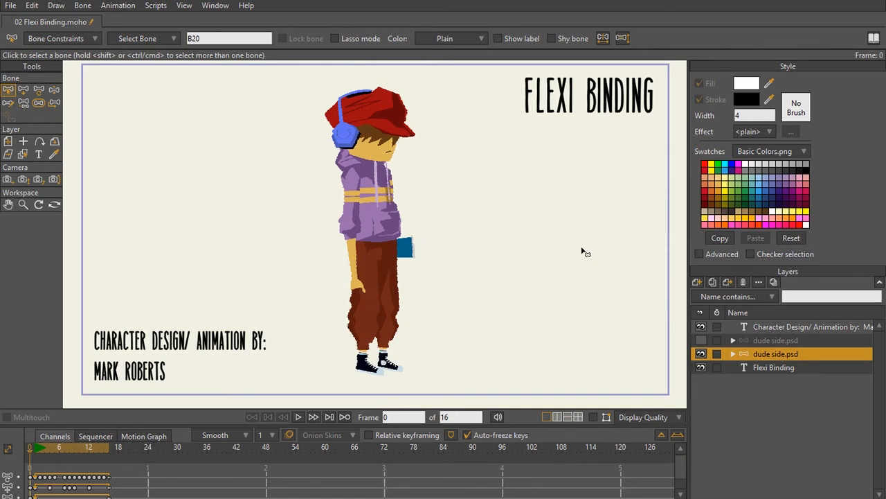